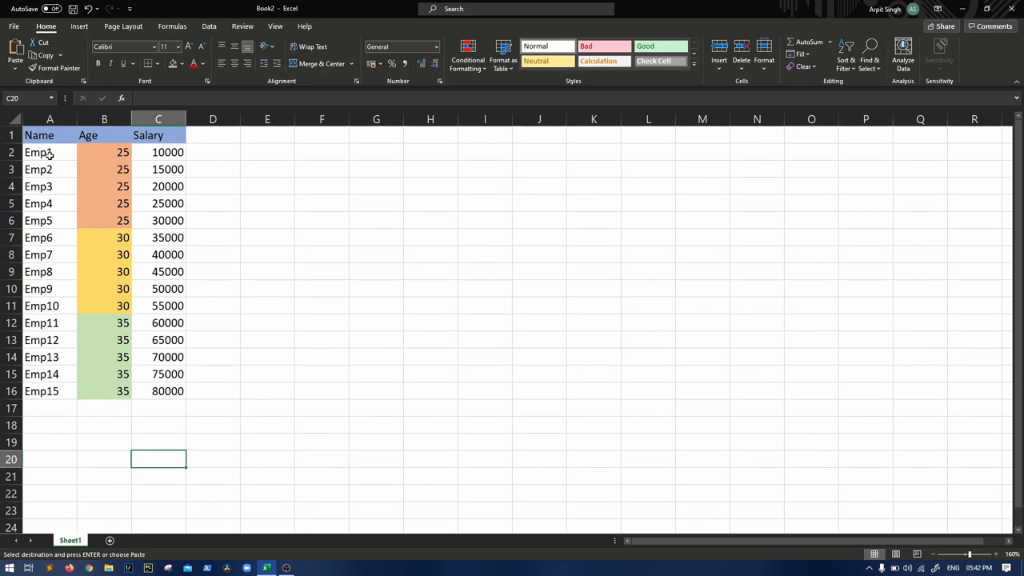
- Copy the employee table into G1:I18 and split it into gray P1, P2, P3 Age blocks titled Original Partitions (Age)
{"action": "left_click_drag", "start_coordinate": [104, 135], "coordinate": [104, 272]}
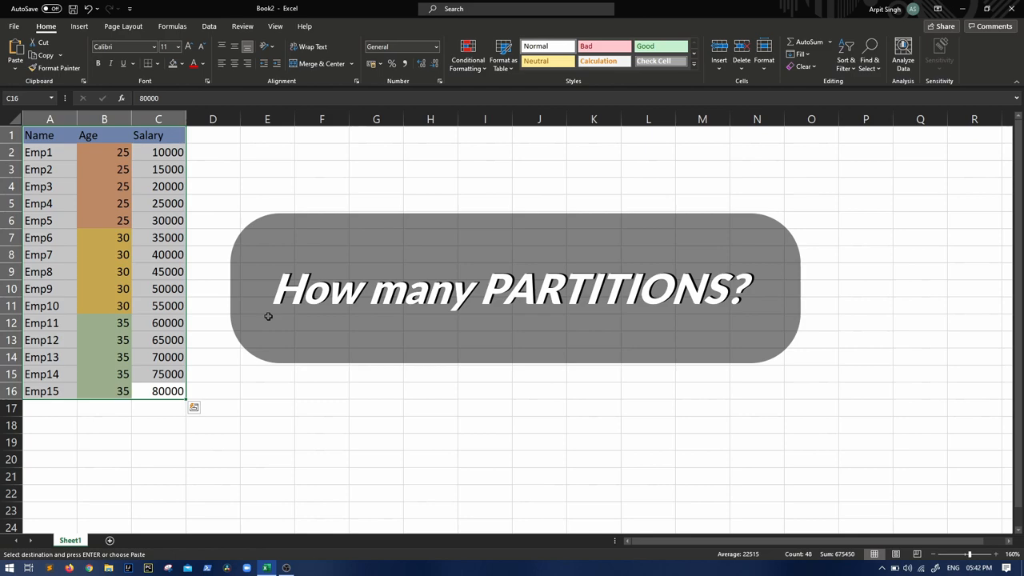
{"action": "left_click", "coordinate": [104, 134]}
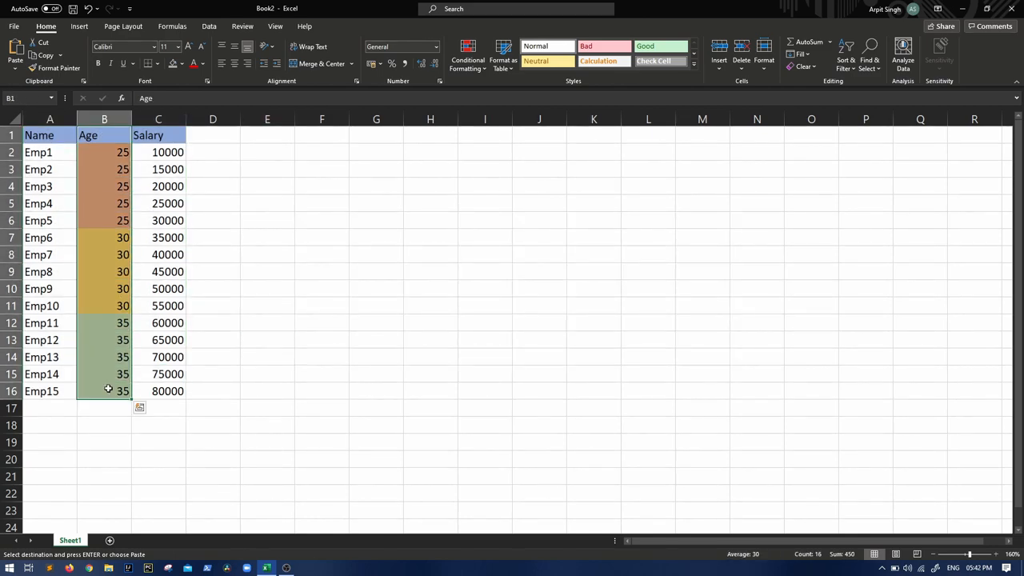
{"action": "left_click", "coordinate": [267, 408]}
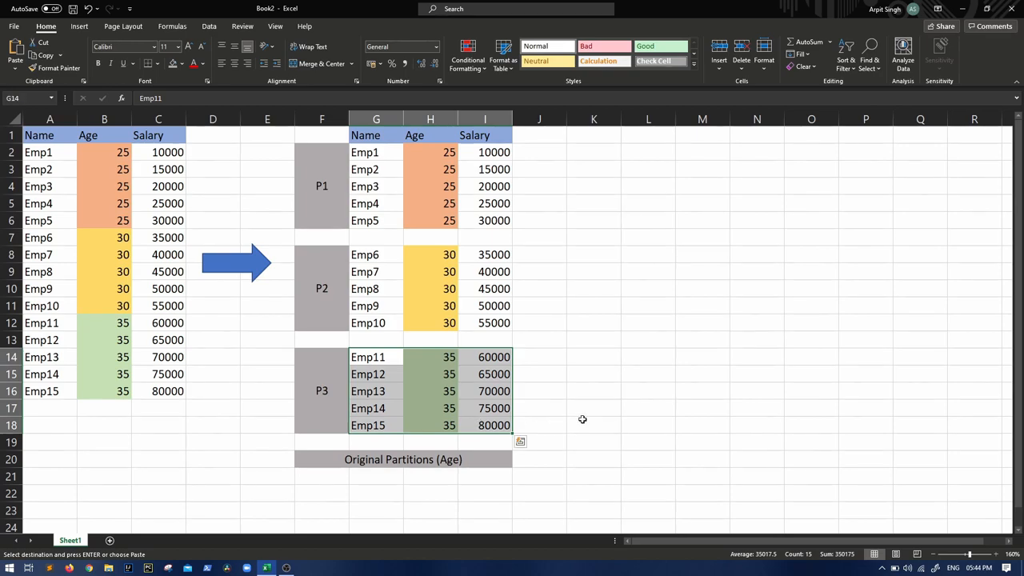
- Caption the second block coalesce(2), with P1 over rows 2-11 and P2 over rows 12-17 in column K
{"action": "left_click", "coordinate": [593, 426]}
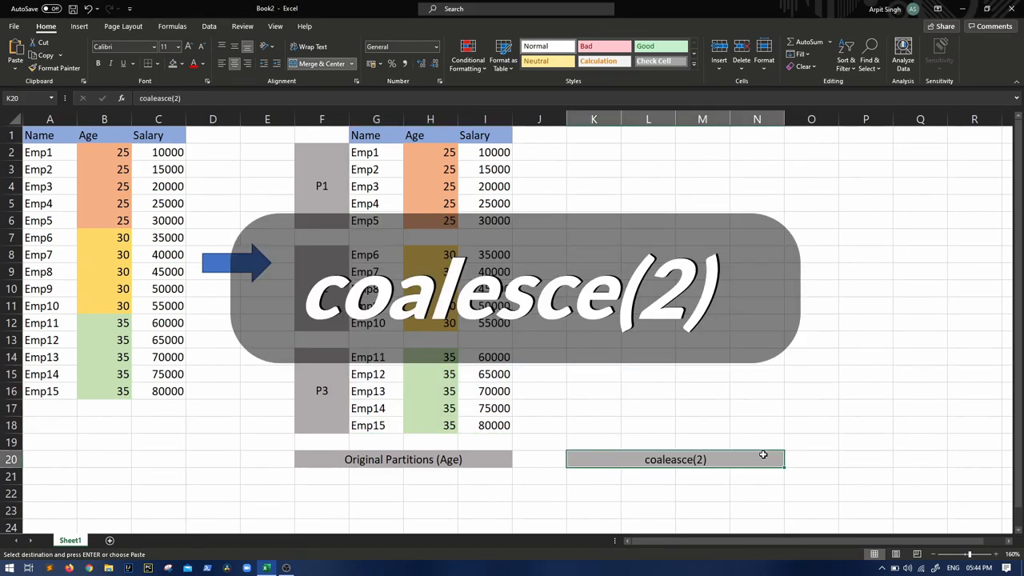
{"action": "mouse_move", "coordinate": [780, 499]}
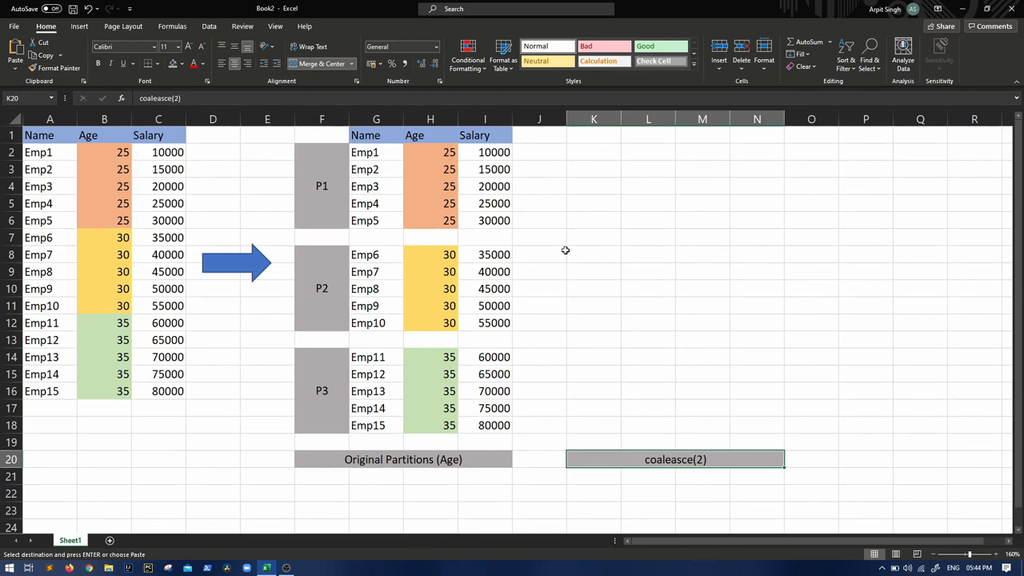
{"action": "mouse_move", "coordinate": [611, 454]}
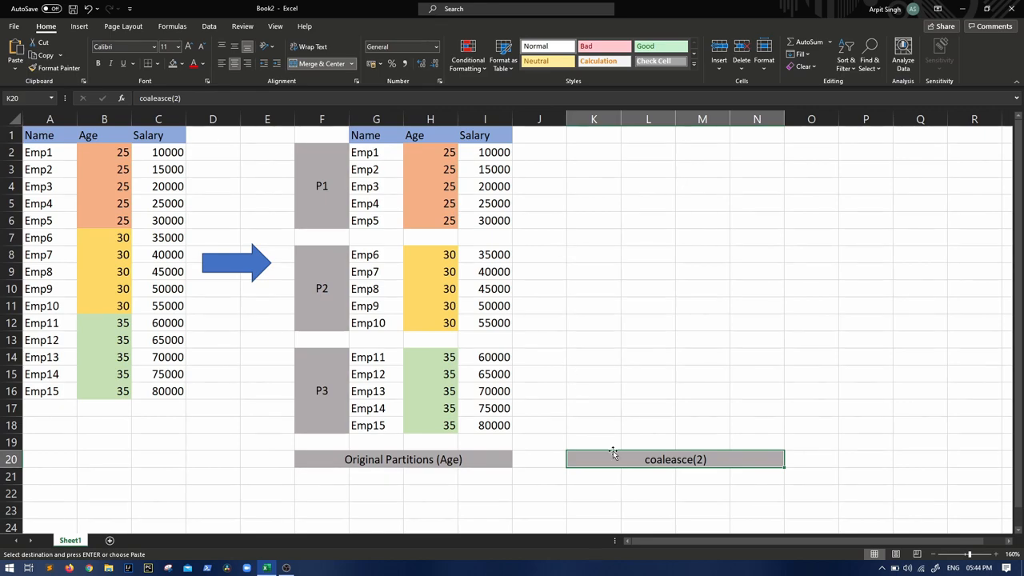
{"action": "mouse_move", "coordinate": [627, 455]}
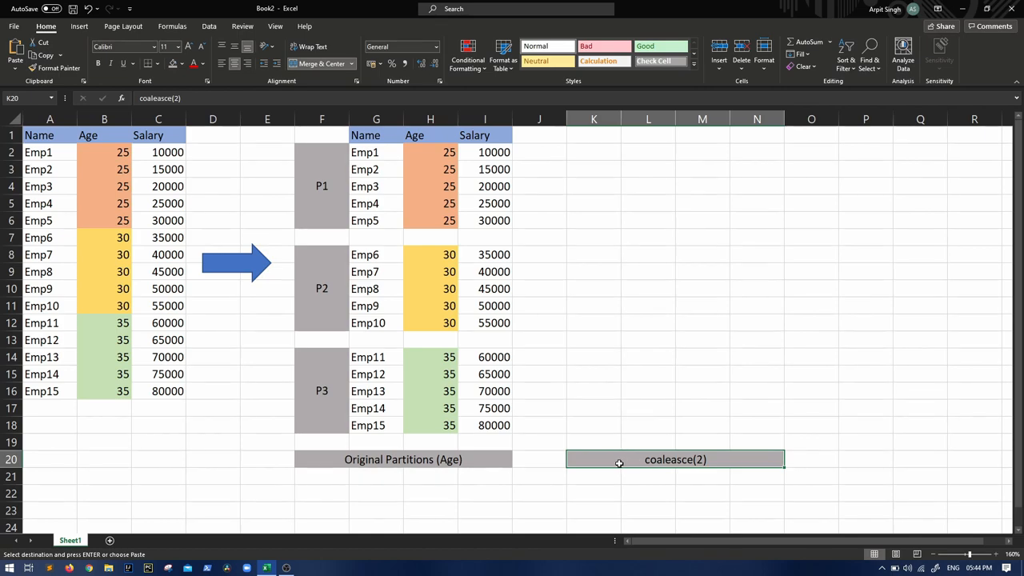
{"action": "mouse_move", "coordinate": [627, 463]}
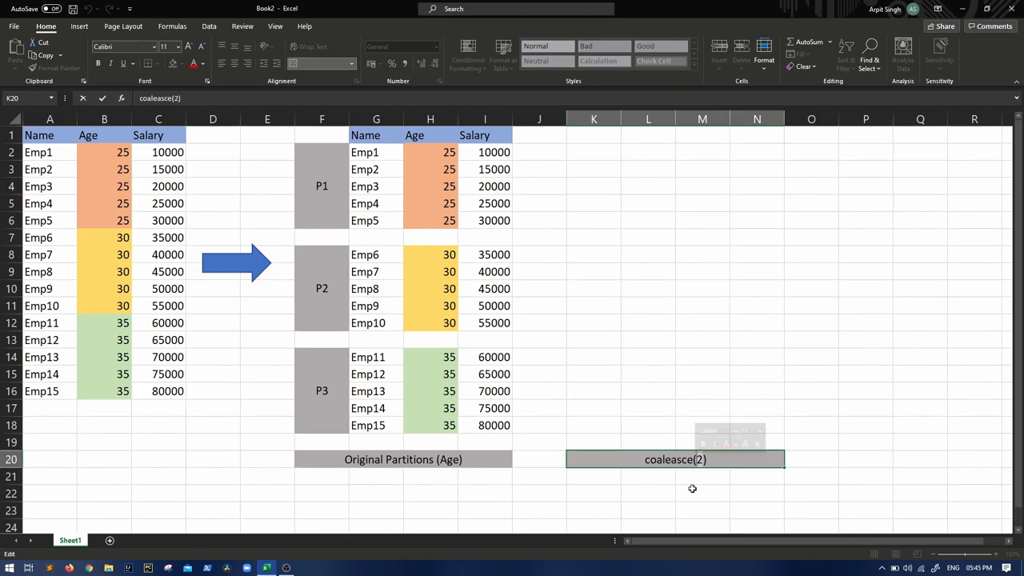
{"action": "key", "text": "enter"}
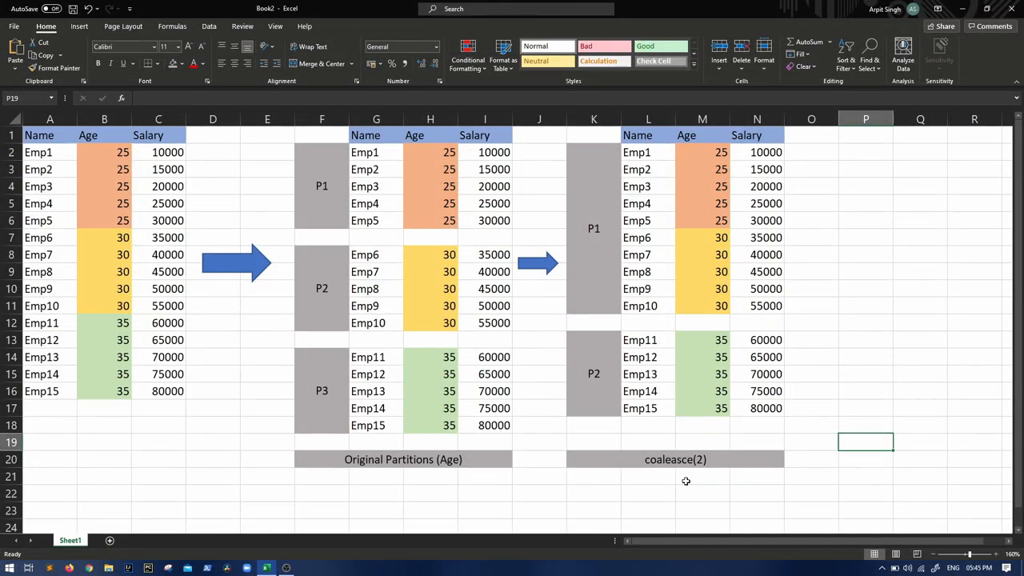
{"action": "left_click", "coordinate": [675, 458]}
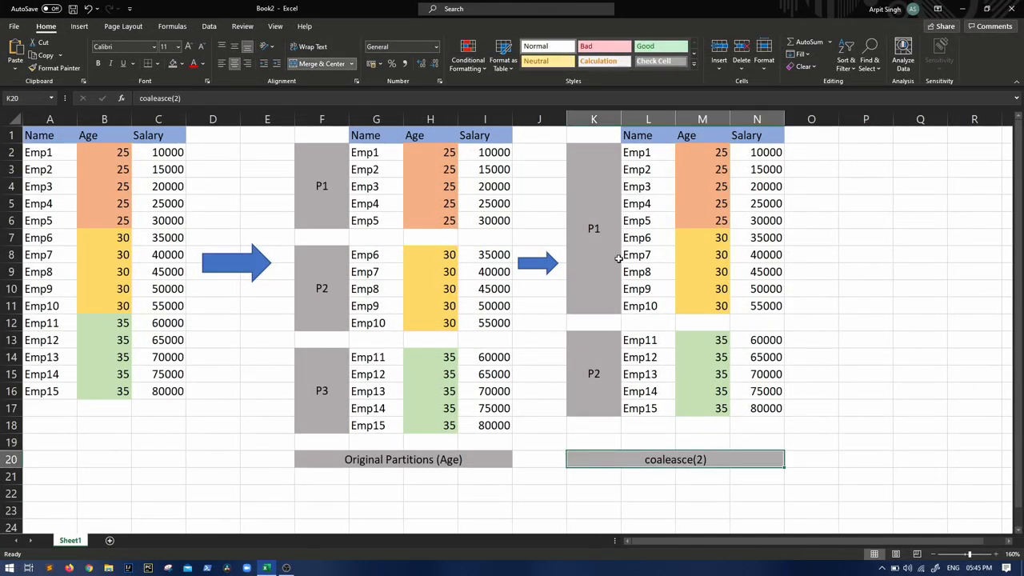
{"action": "left_click", "coordinate": [593, 375]}
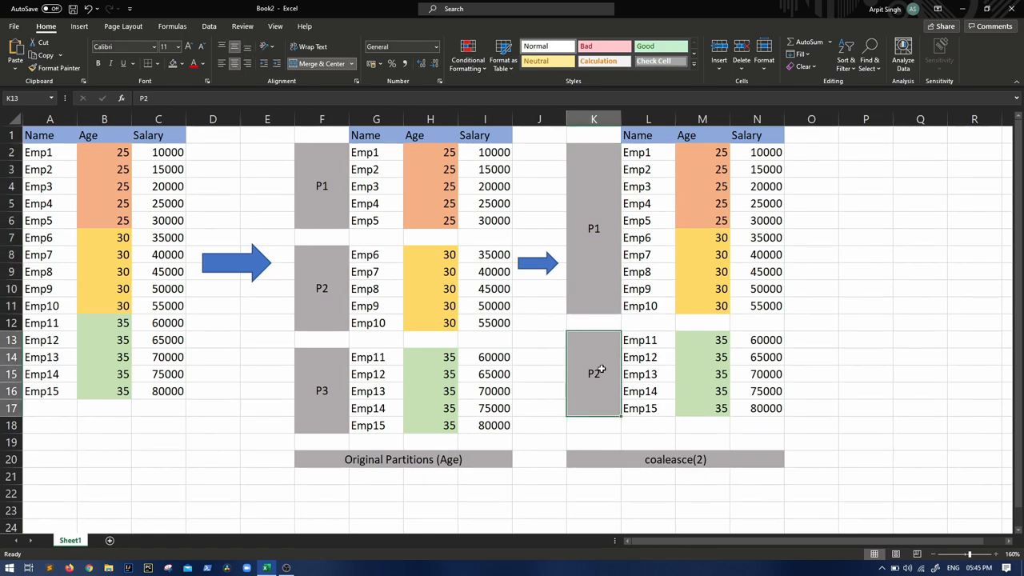
{"action": "left_click", "coordinate": [321, 391]}
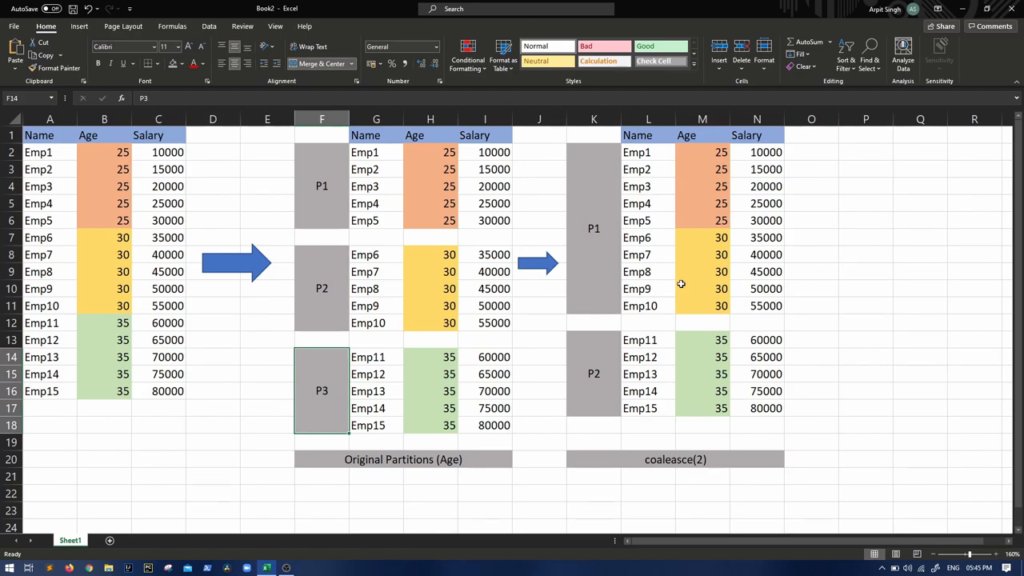
{"action": "mouse_move", "coordinate": [678, 462]}
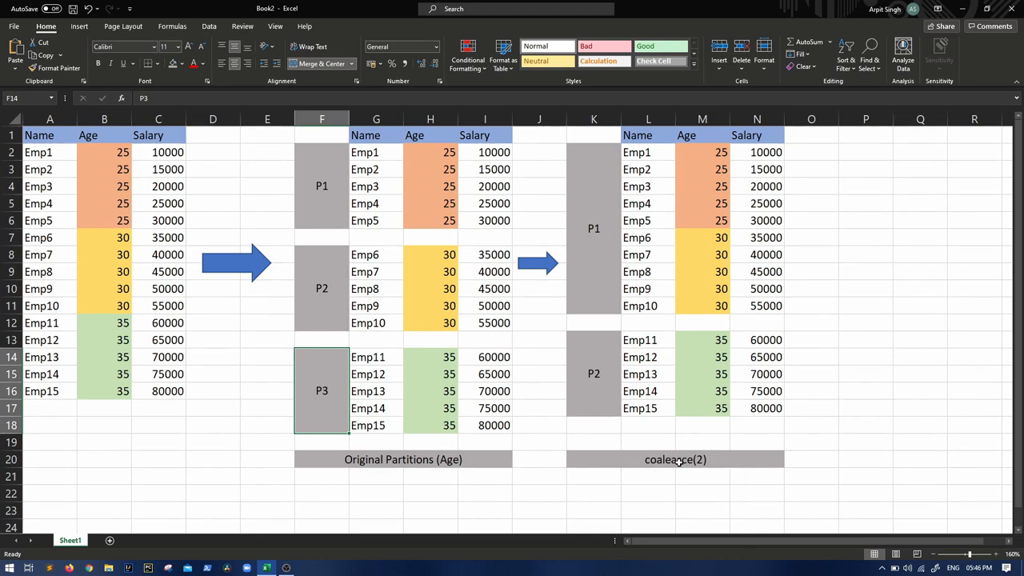
{"action": "mouse_move", "coordinate": [667, 287]}
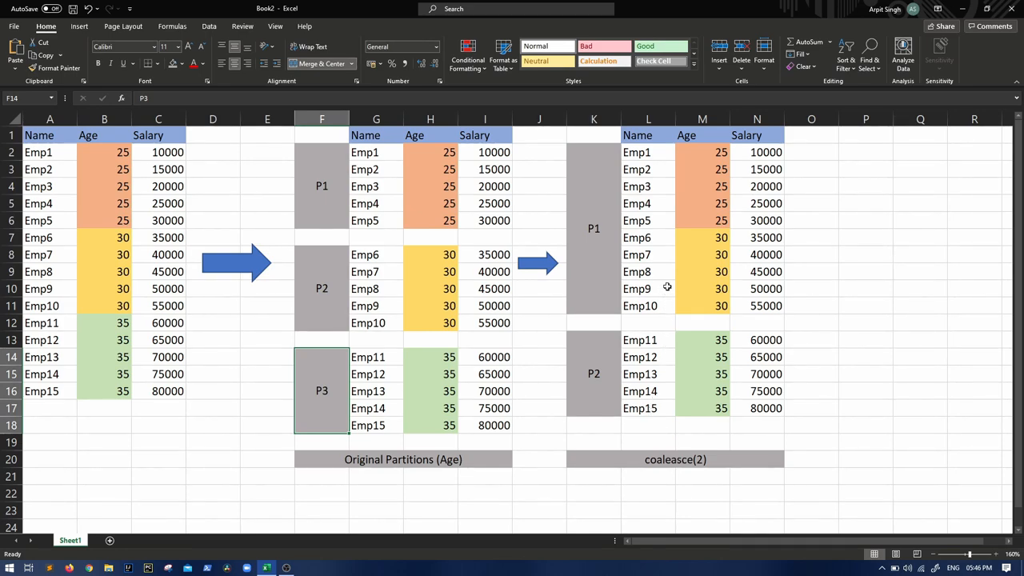
{"action": "mouse_move", "coordinate": [630, 234]}
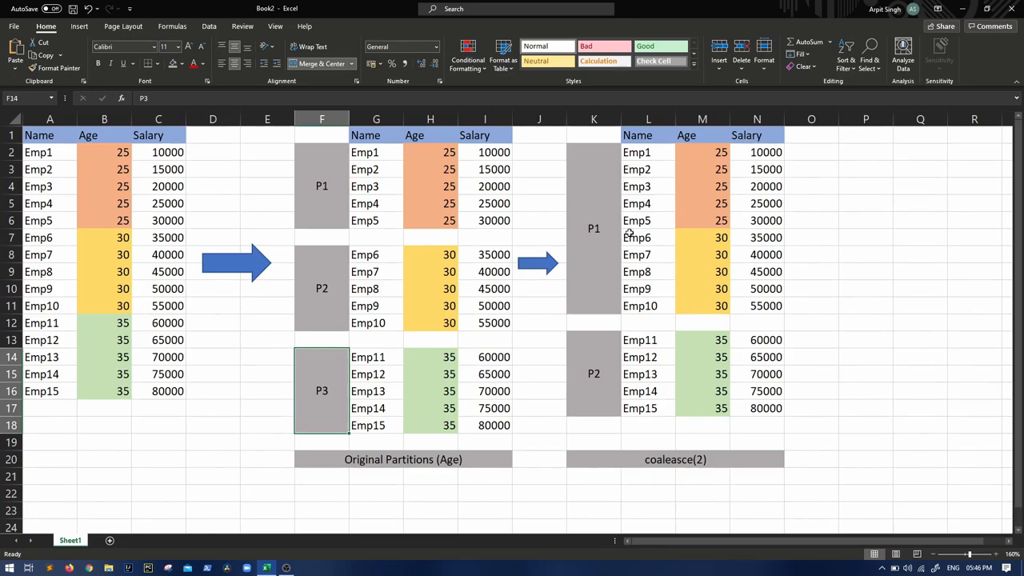
{"action": "mouse_move", "coordinate": [646, 326]}
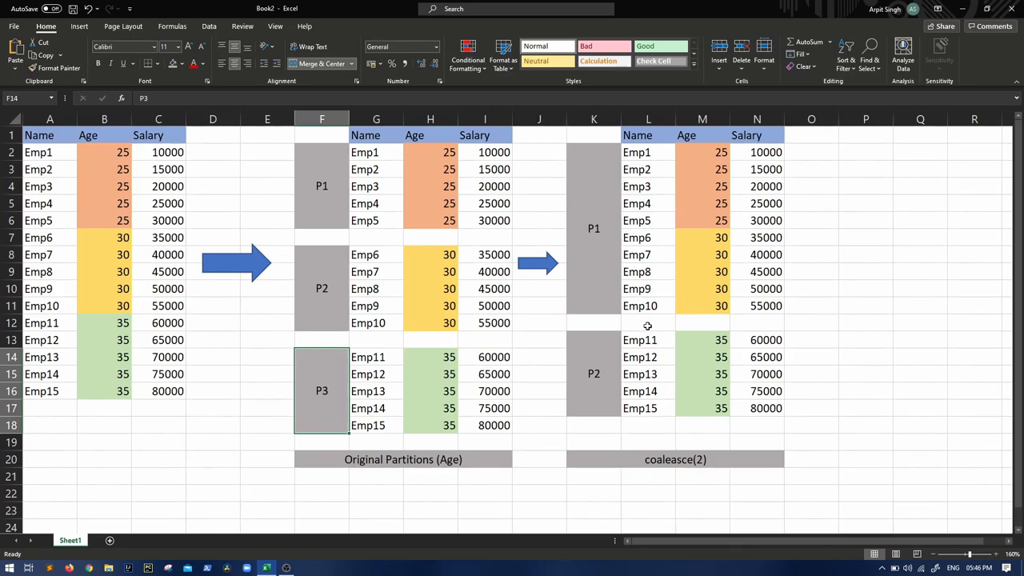
{"action": "mouse_move", "coordinate": [330, 285]}
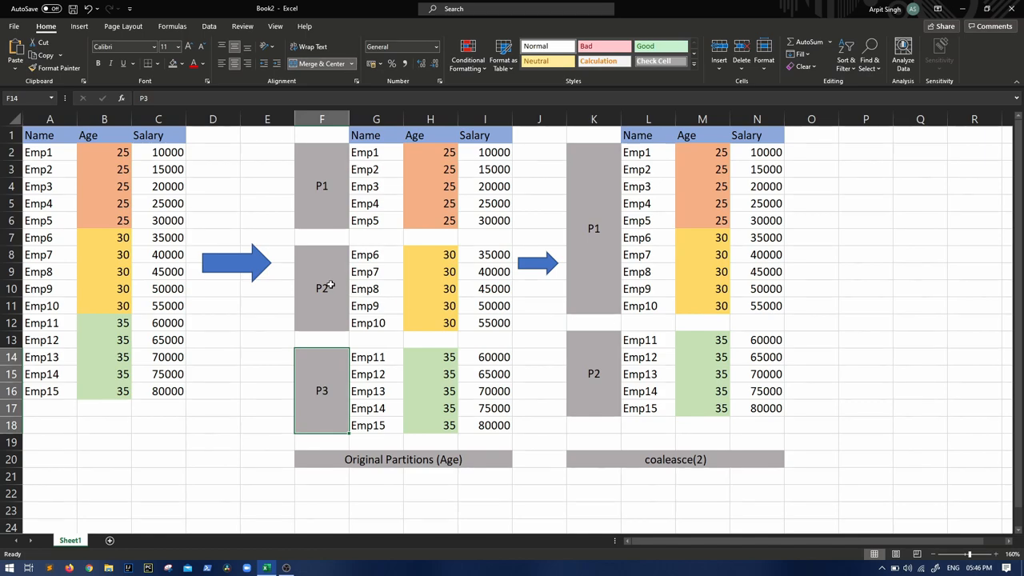
{"action": "left_click", "coordinate": [322, 288]}
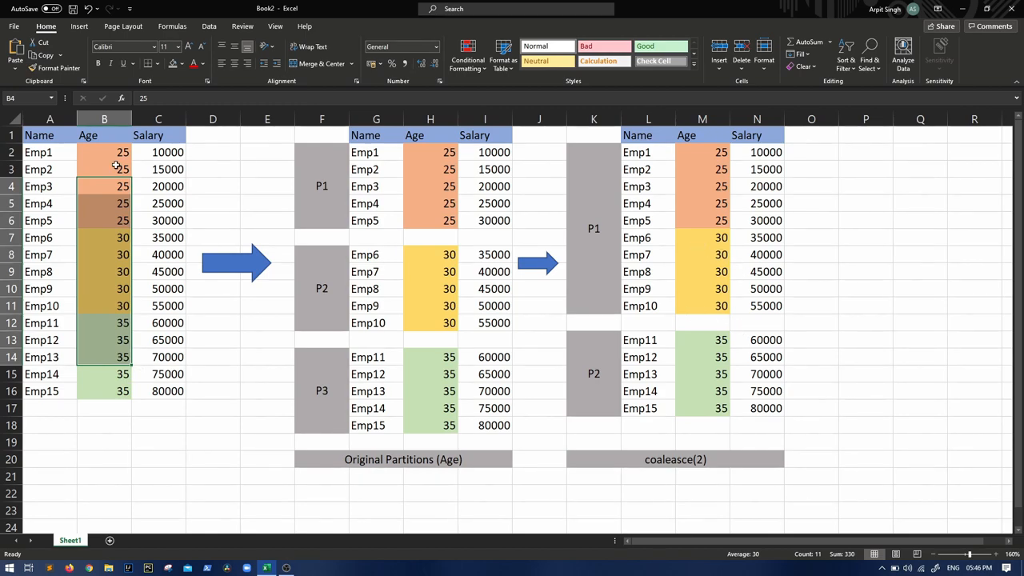
{"action": "mouse_move", "coordinate": [104, 374]}
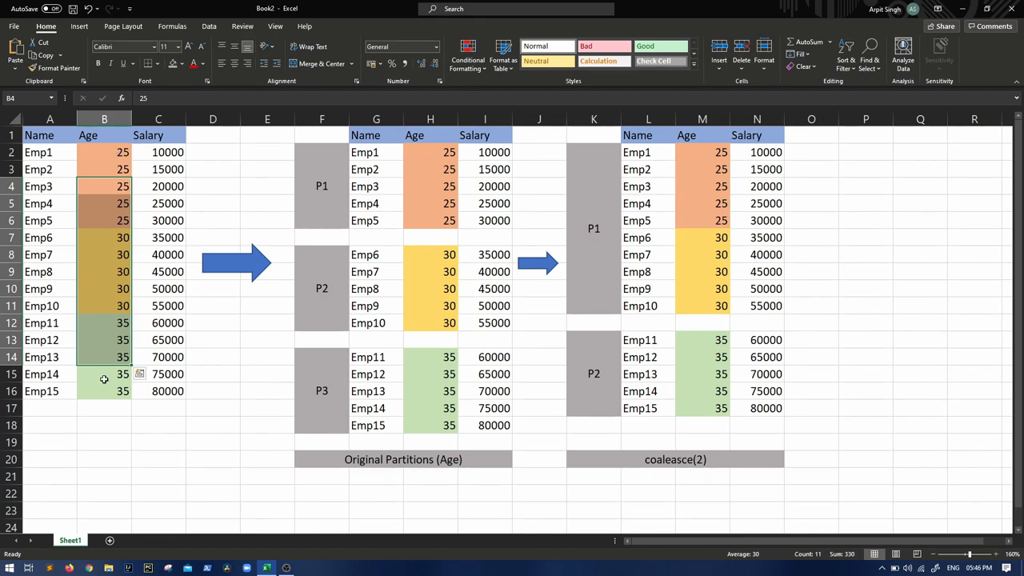
{"action": "mouse_move", "coordinate": [595, 299]}
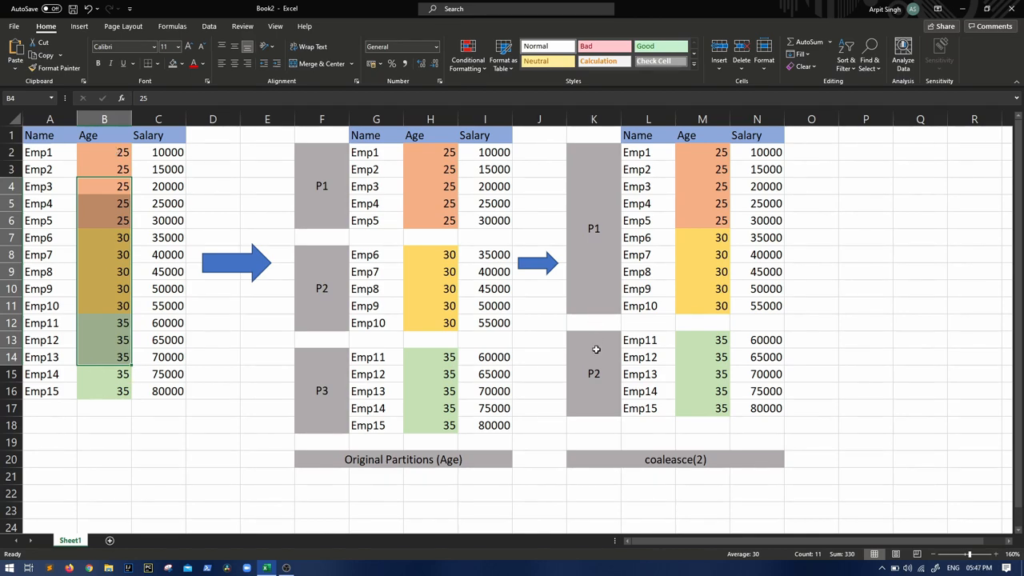
{"action": "mouse_move", "coordinate": [746, 336]}
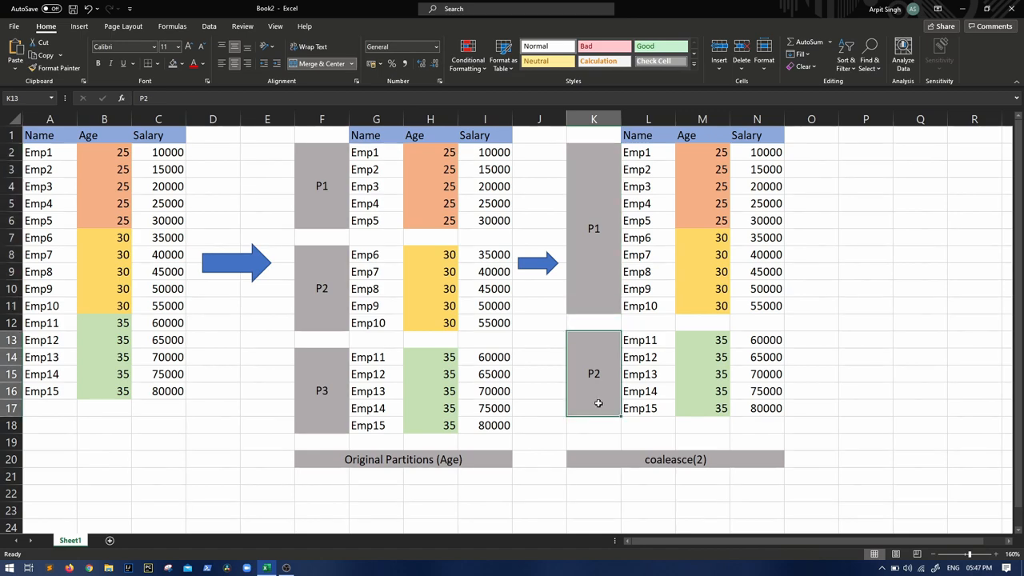
{"action": "mouse_move", "coordinate": [730, 403]}
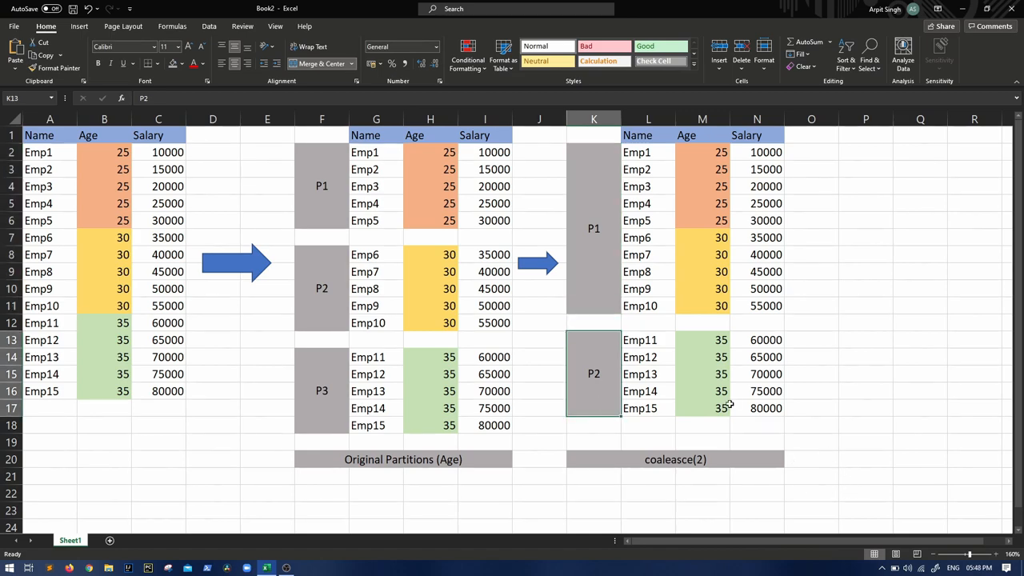
{"action": "left_click", "coordinate": [702, 408]}
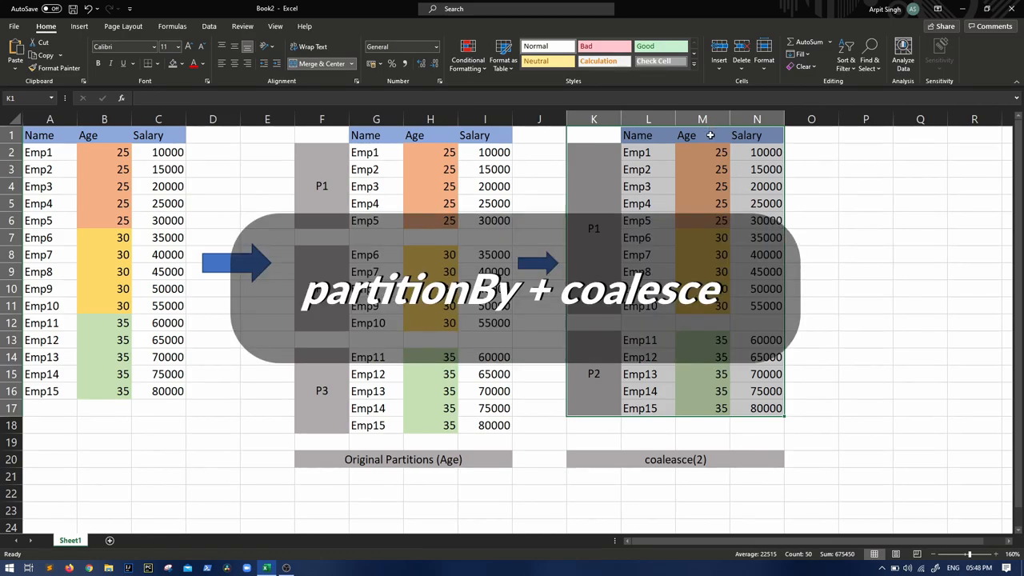
{"action": "mouse_move", "coordinate": [708, 136]}
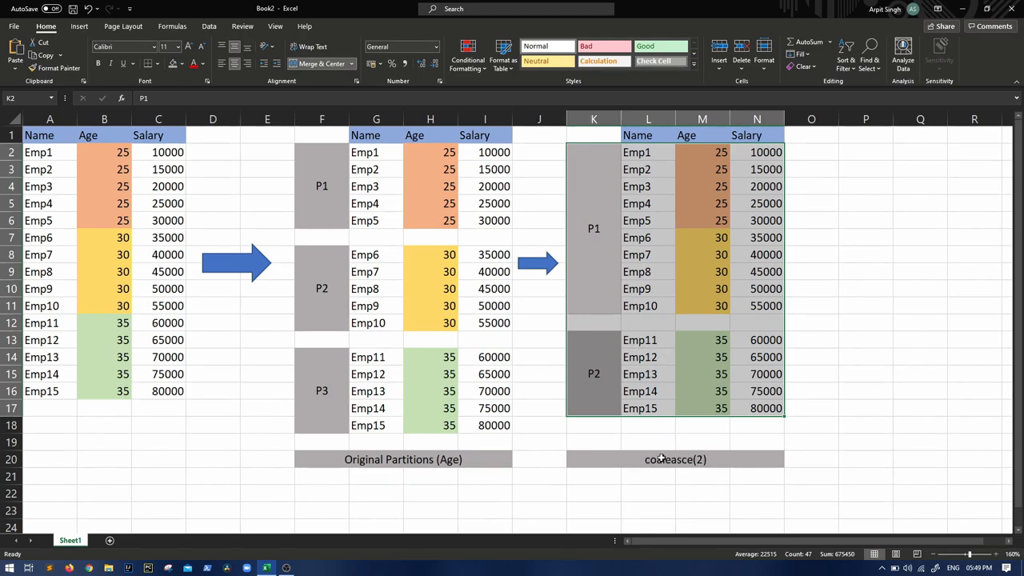
- Set the third diagram's caption to coalesce(2) + partitionBy(Age) under the copied P1-P3 block
{"action": "left_click", "coordinate": [675, 459]}
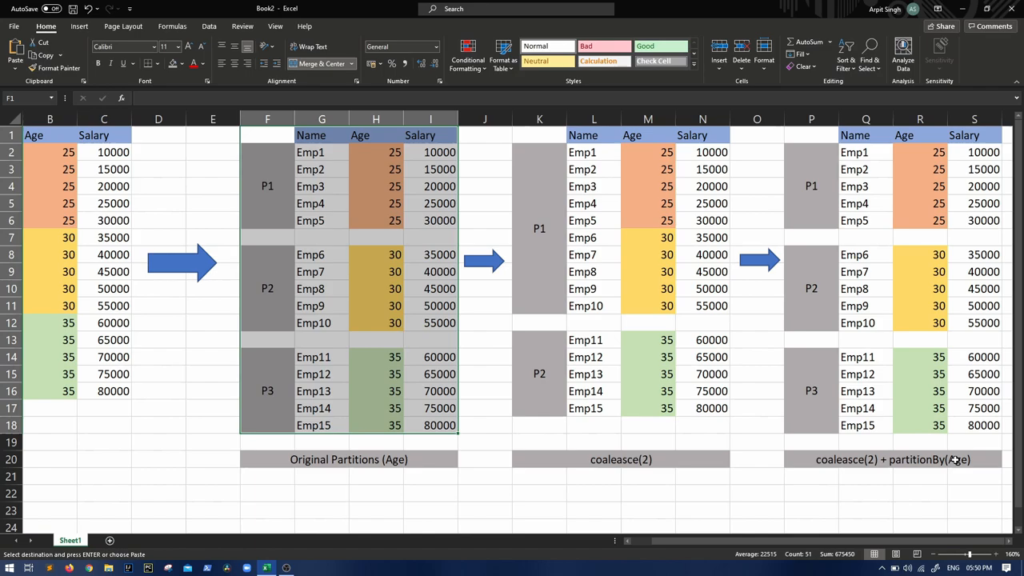
{"action": "mouse_move", "coordinate": [951, 461]}
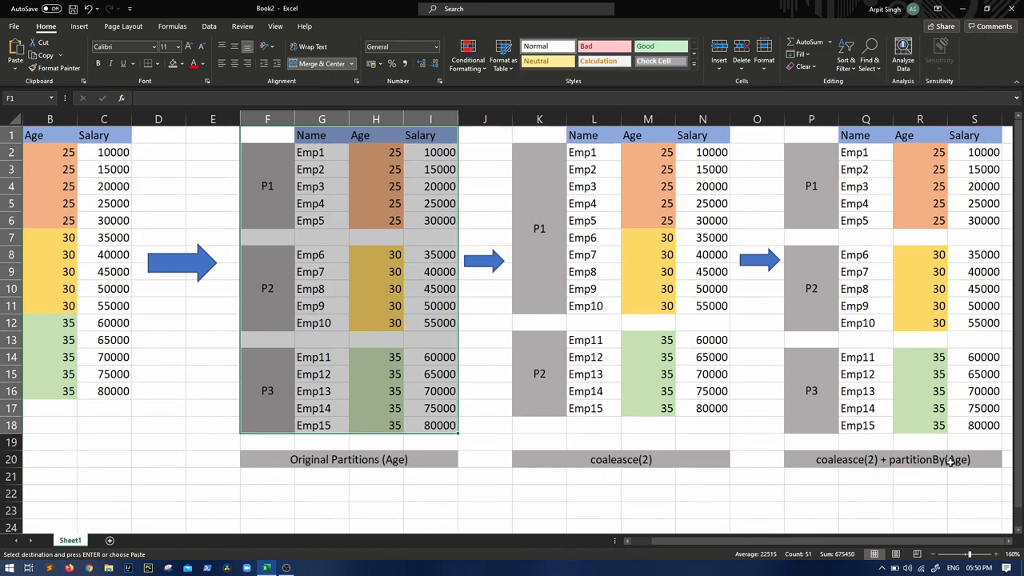
{"action": "mouse_move", "coordinate": [812, 216]}
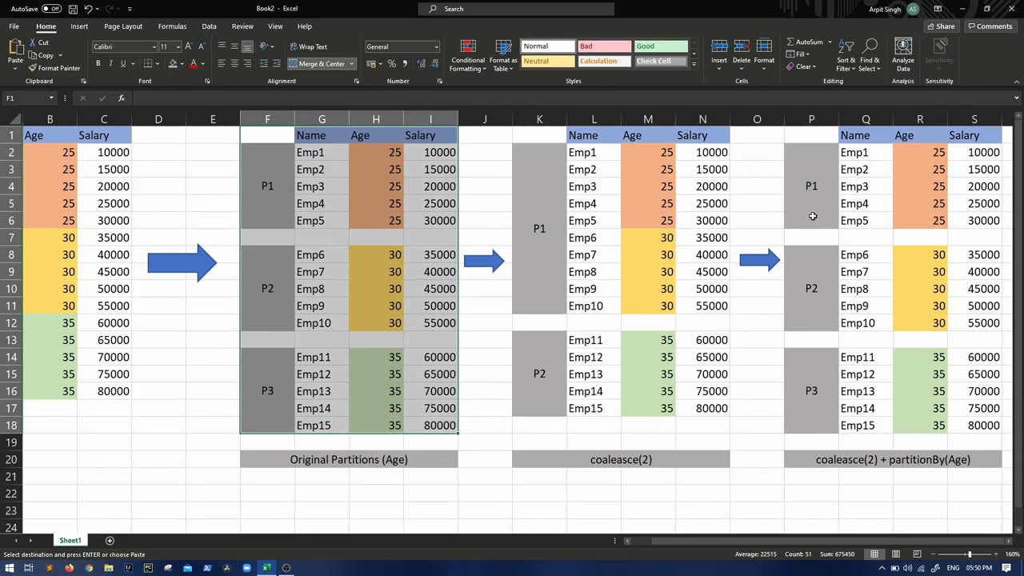
{"action": "mouse_move", "coordinate": [880, 192]}
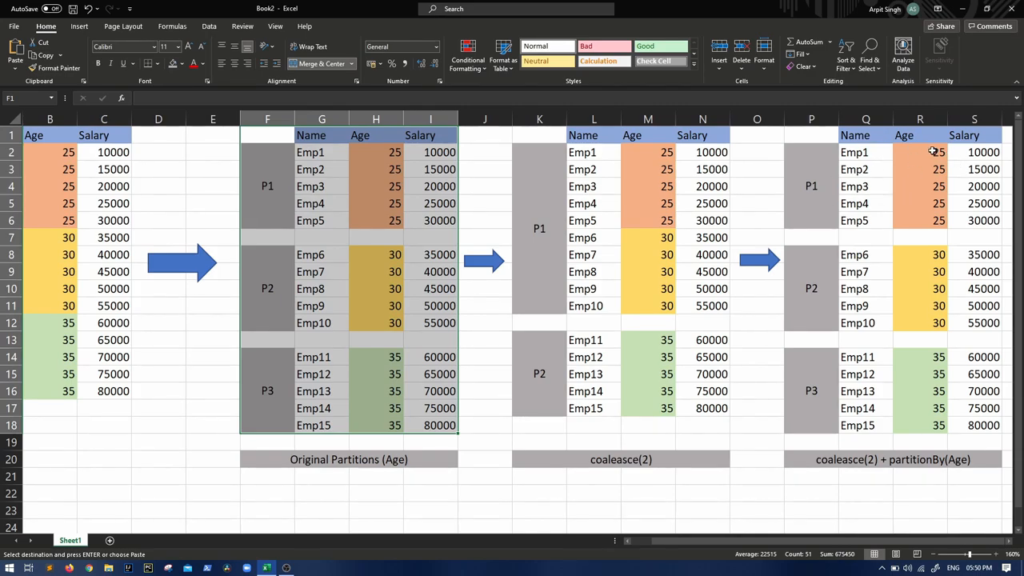
{"action": "left_click_drag", "start_coordinate": [937, 254], "coordinate": [938, 323]}
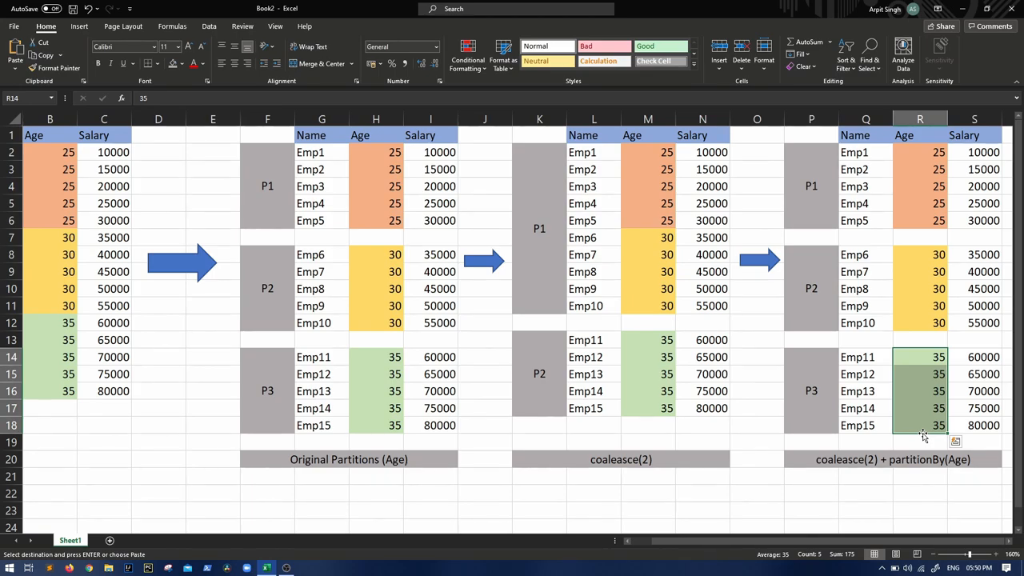
{"action": "mouse_move", "coordinate": [953, 364]}
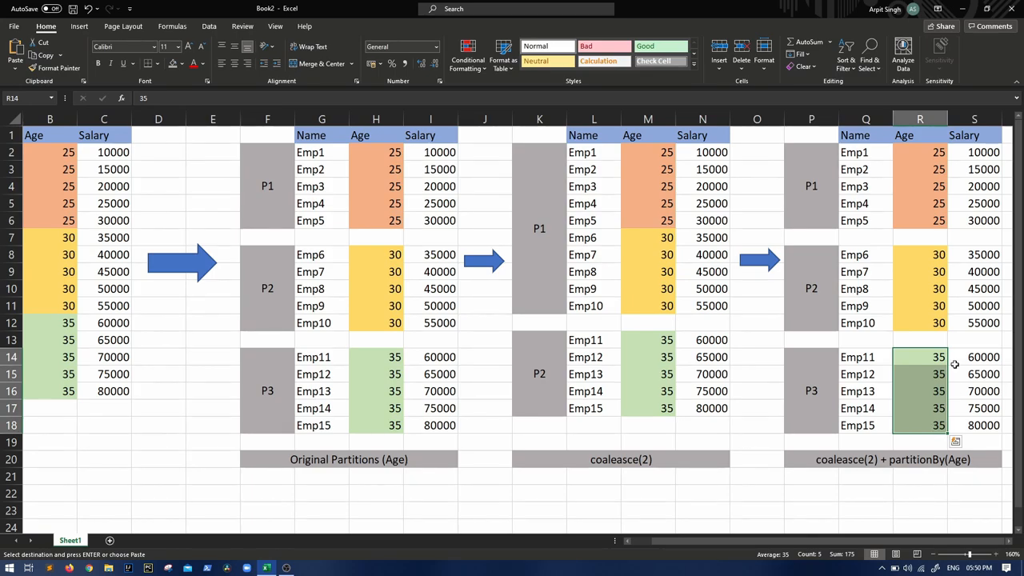
{"action": "mouse_move", "coordinate": [648, 464]}
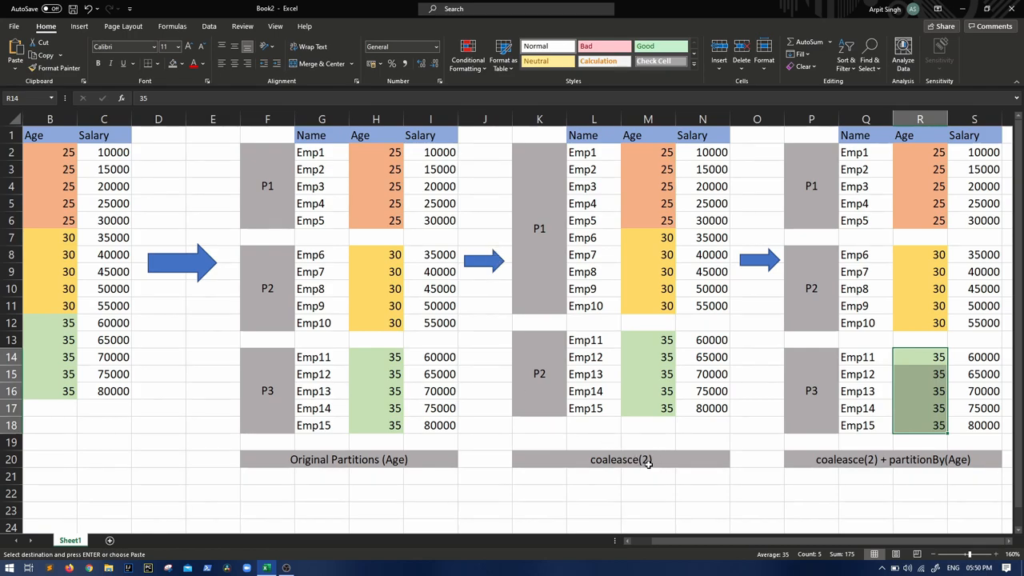
{"action": "left_click", "coordinate": [621, 458]}
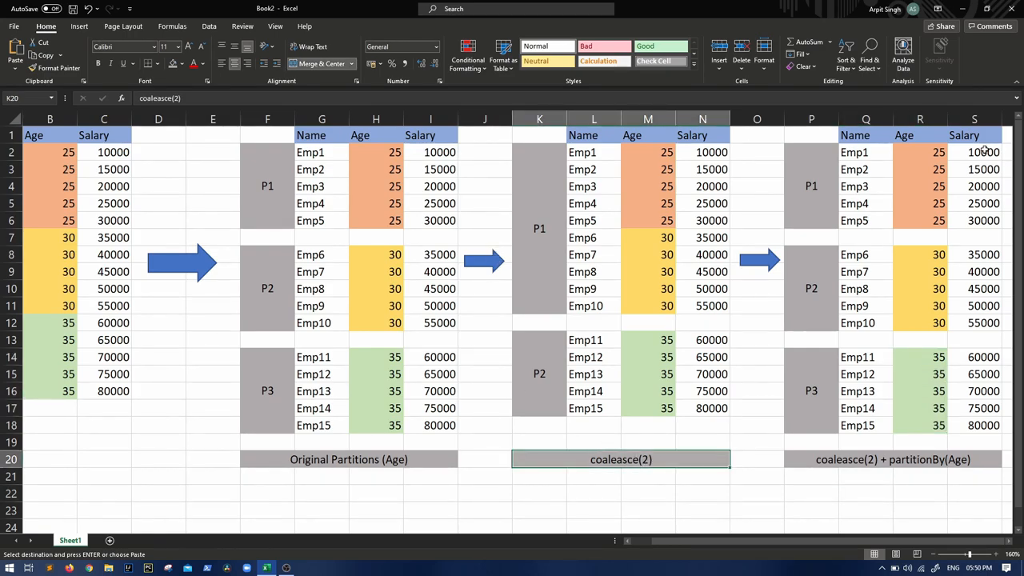
{"action": "left_click_drag", "start_coordinate": [973, 152], "coordinate": [973, 221]}
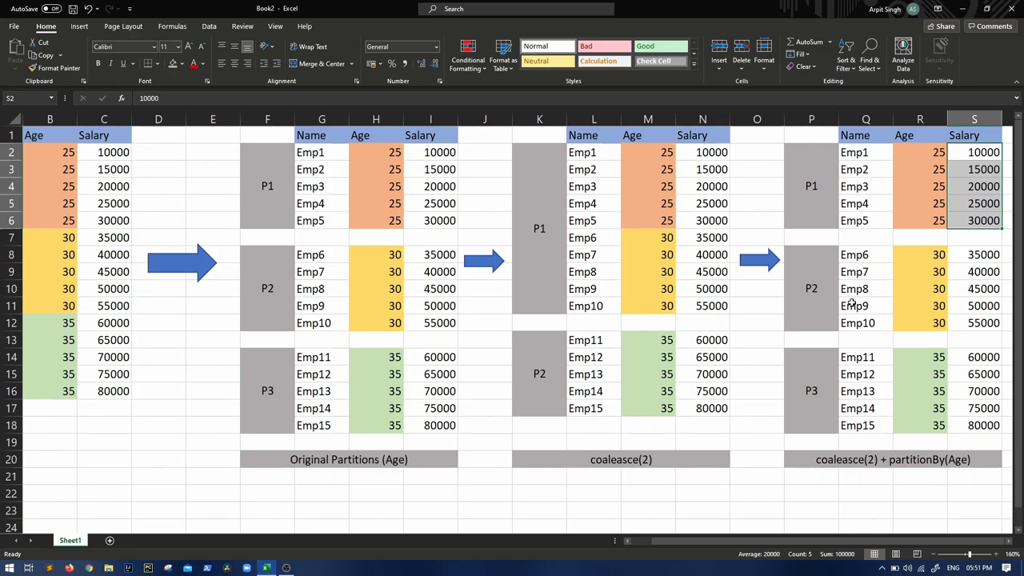
{"action": "mouse_move", "coordinate": [419, 465]}
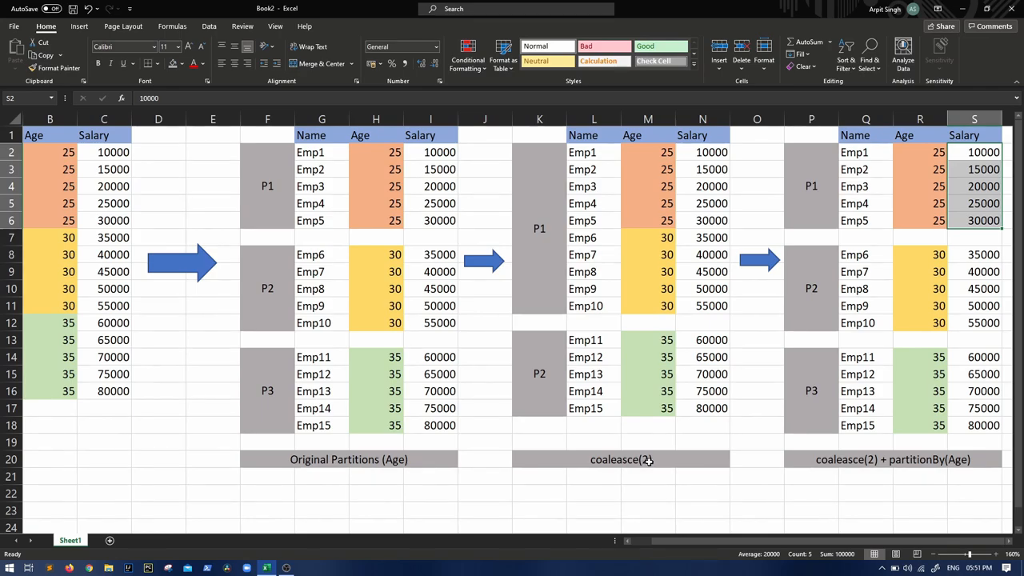
{"action": "left_click", "coordinate": [620, 459]}
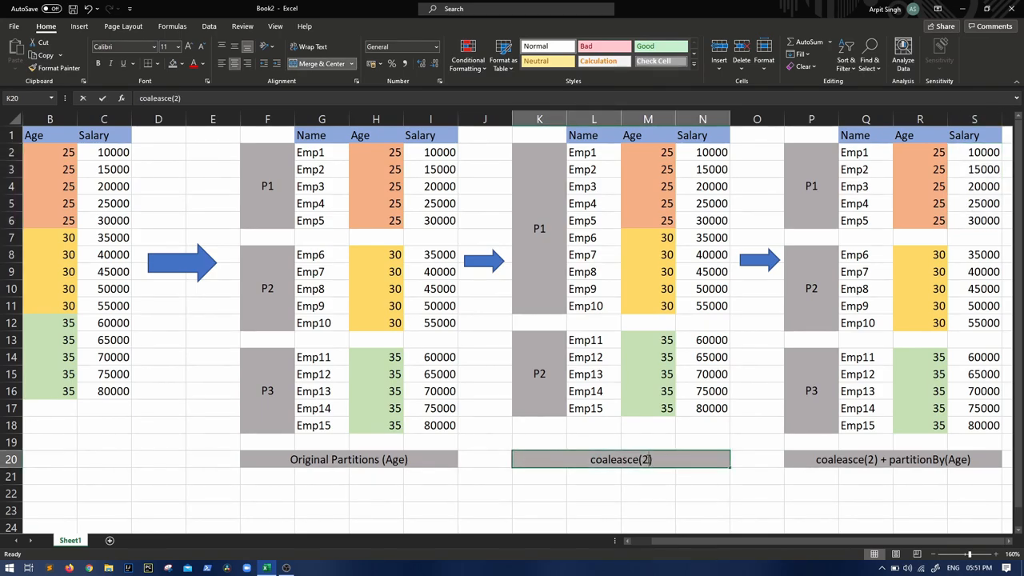
{"action": "double_click", "coordinate": [620, 459]}
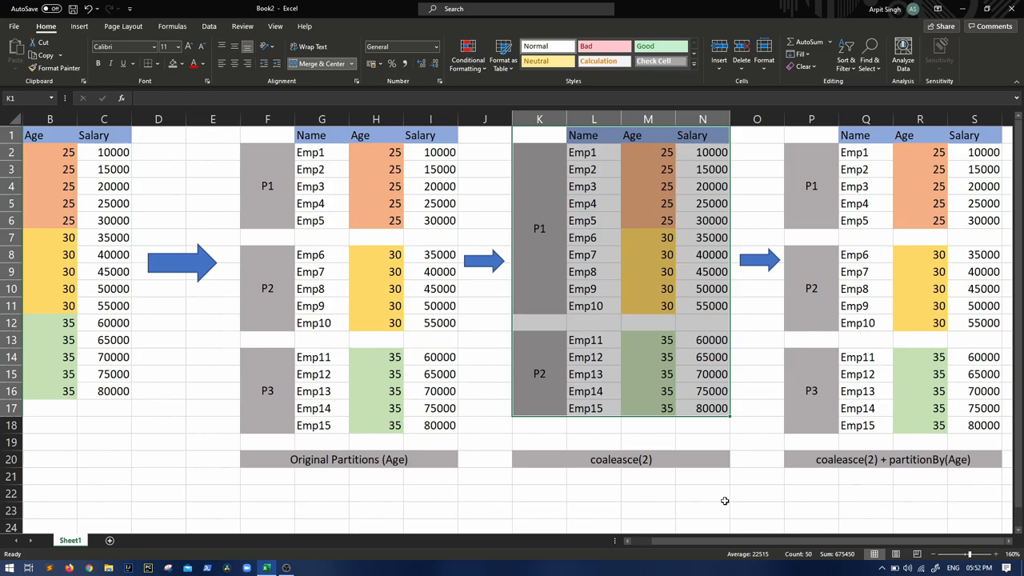
{"action": "mouse_move", "coordinate": [692, 469]}
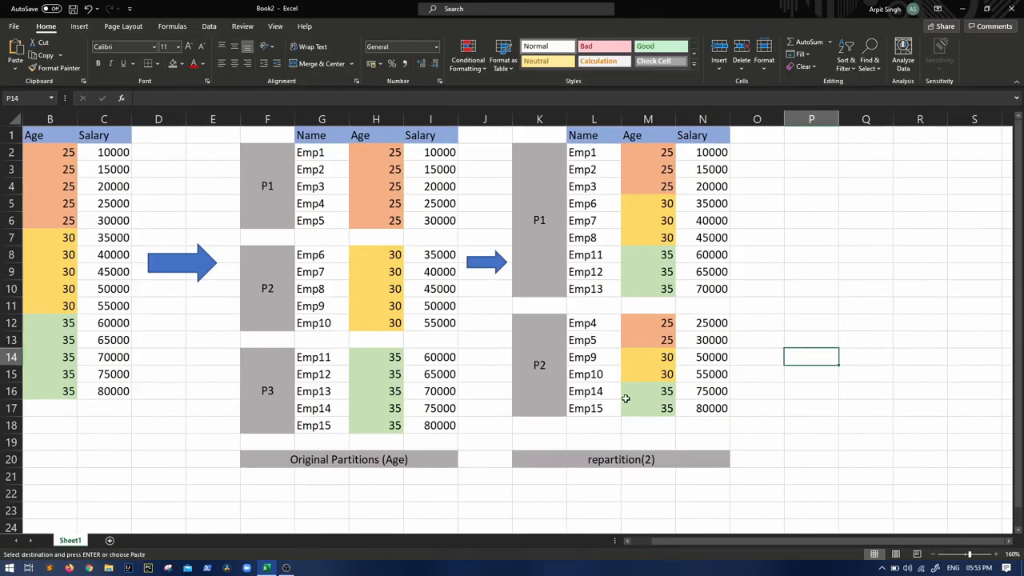
- Copy the P1-P3 partition block into columns P-S and title it repartition(2) + partitionBy(Age)
{"action": "left_click", "coordinate": [539, 221]}
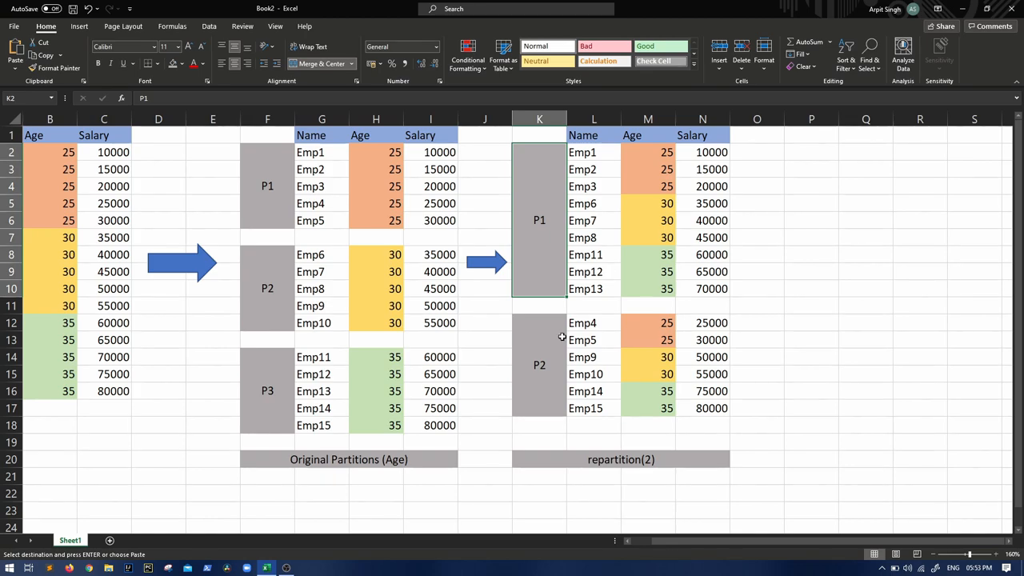
{"action": "left_click", "coordinate": [539, 364]}
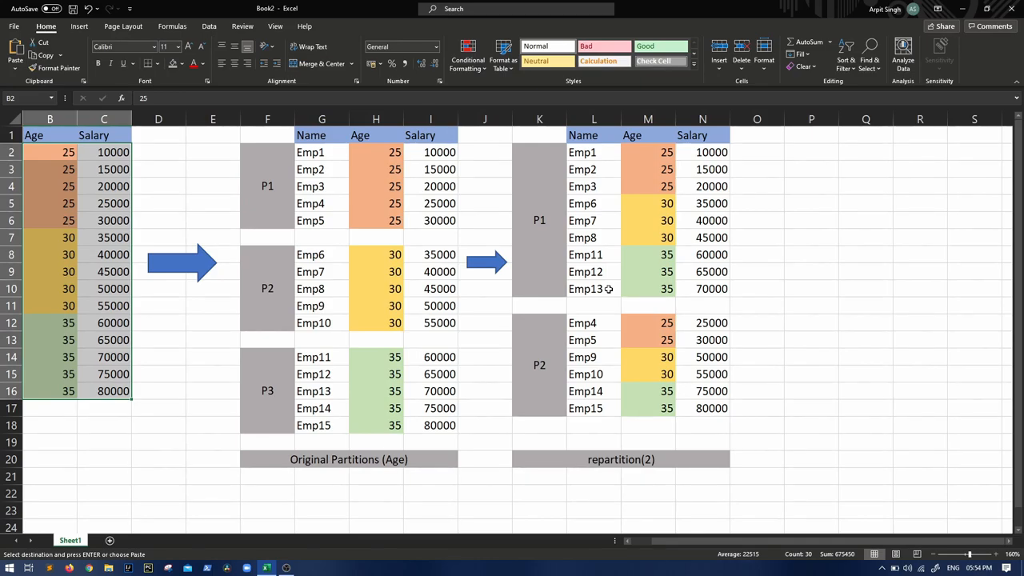
{"action": "left_click", "coordinate": [593, 288]}
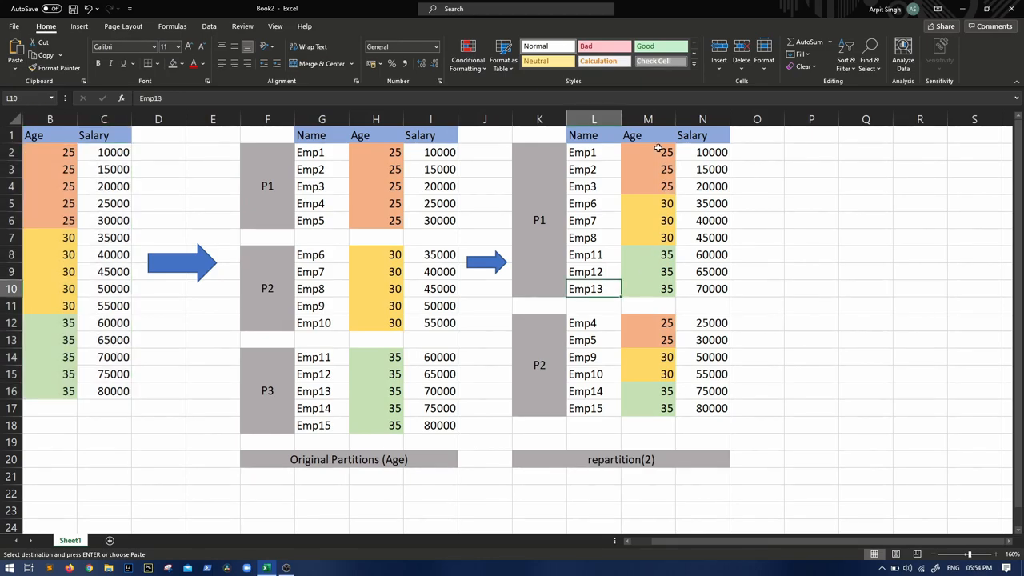
{"action": "mouse_move", "coordinate": [383, 254]}
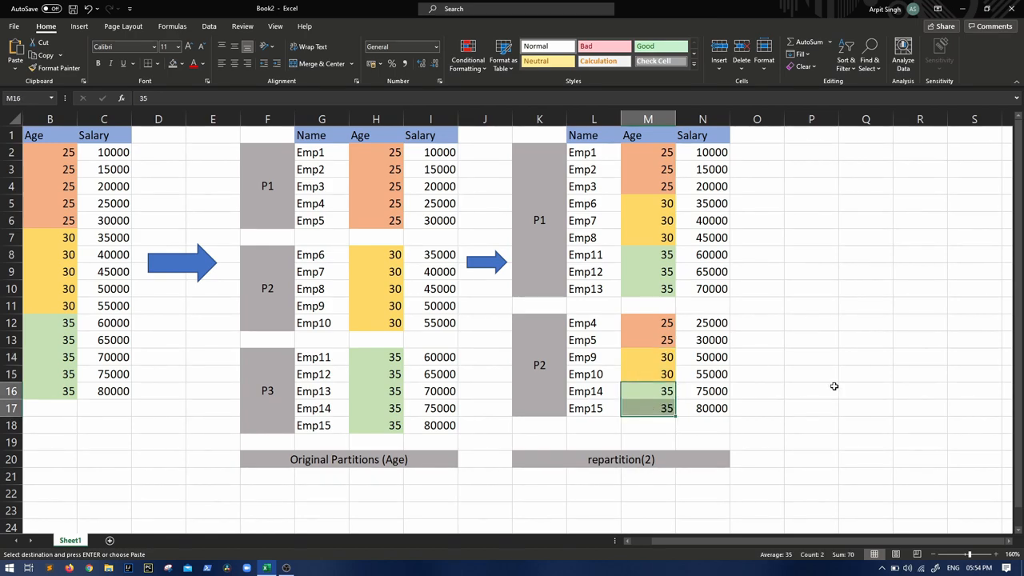
- Add merged File-1 and File-2 label cells in column T beside the age partitions
{"action": "left_click", "coordinate": [594, 152]}
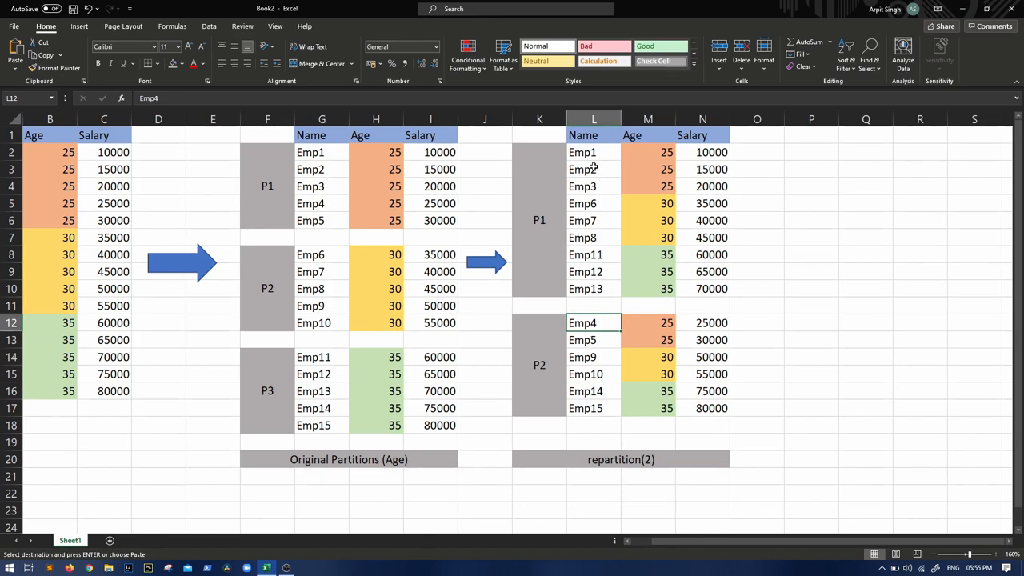
{"action": "left_click", "coordinate": [593, 339]}
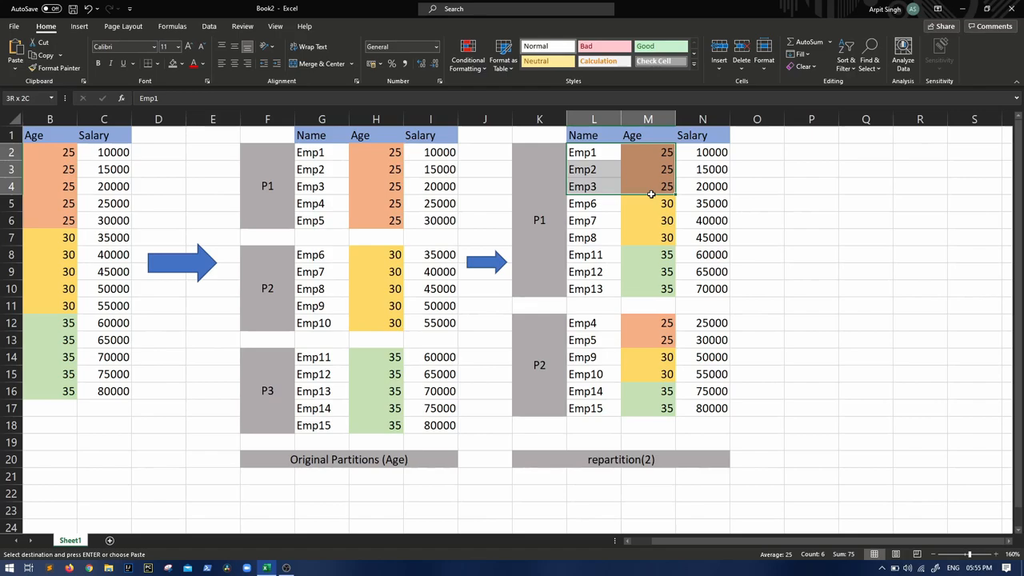
{"action": "left_click", "coordinate": [594, 203]}
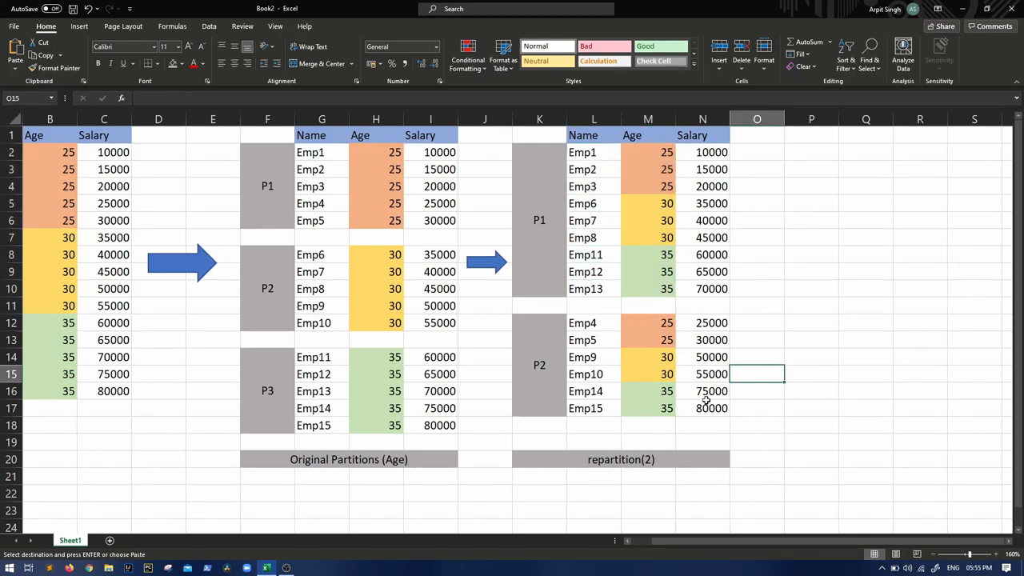
{"action": "left_click", "coordinate": [756, 288]}
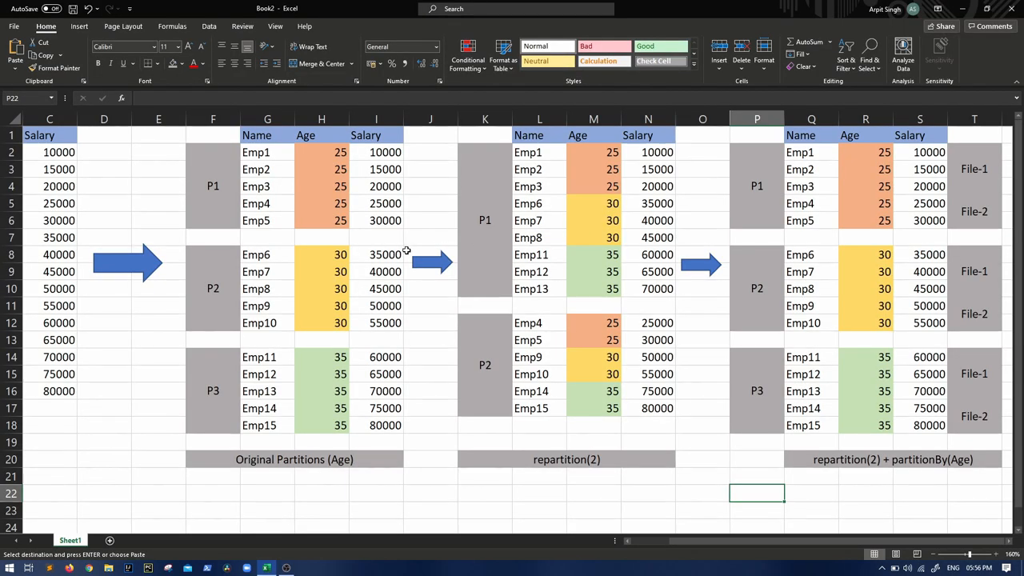
{"action": "left_click", "coordinate": [755, 185]}
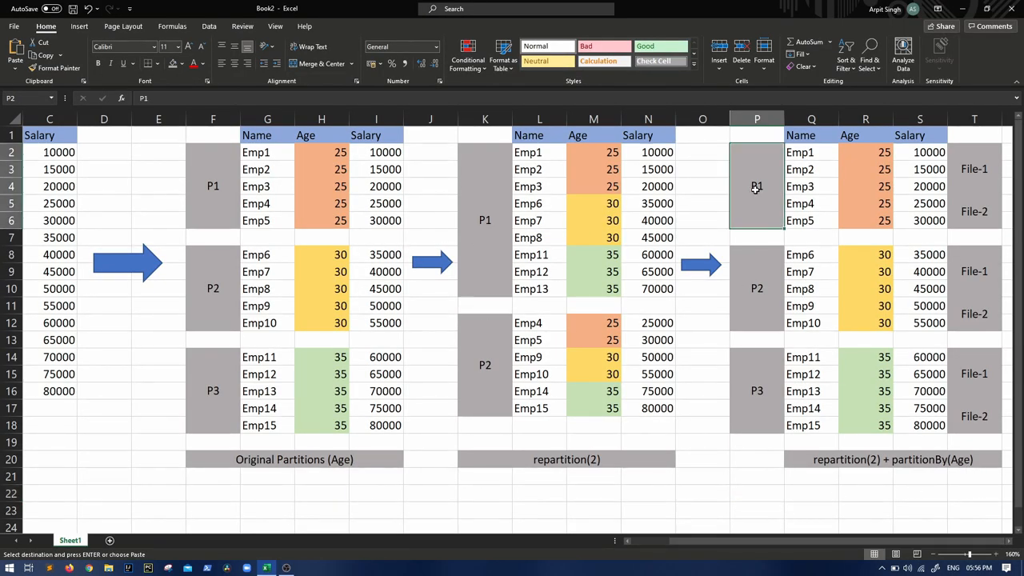
{"action": "left_click", "coordinate": [755, 391]}
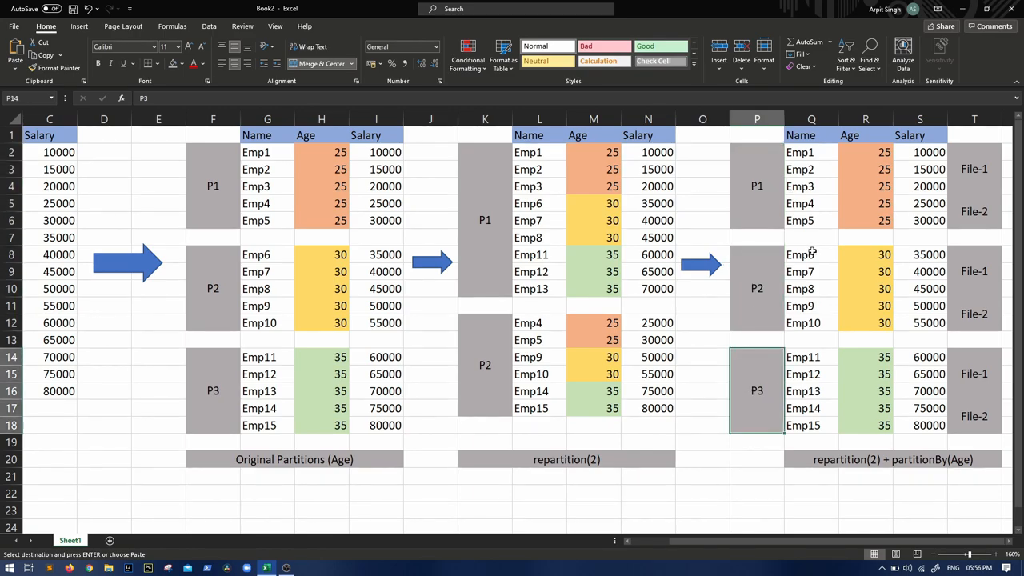
{"action": "left_click_drag", "start_coordinate": [800, 152], "coordinate": [928, 220]}
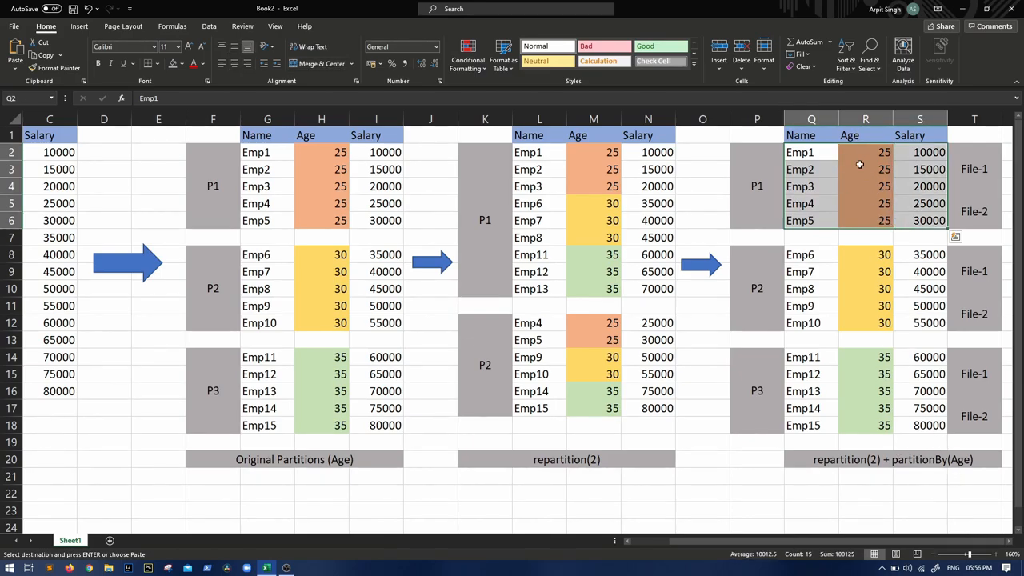
{"action": "left_click", "coordinate": [865, 365]}
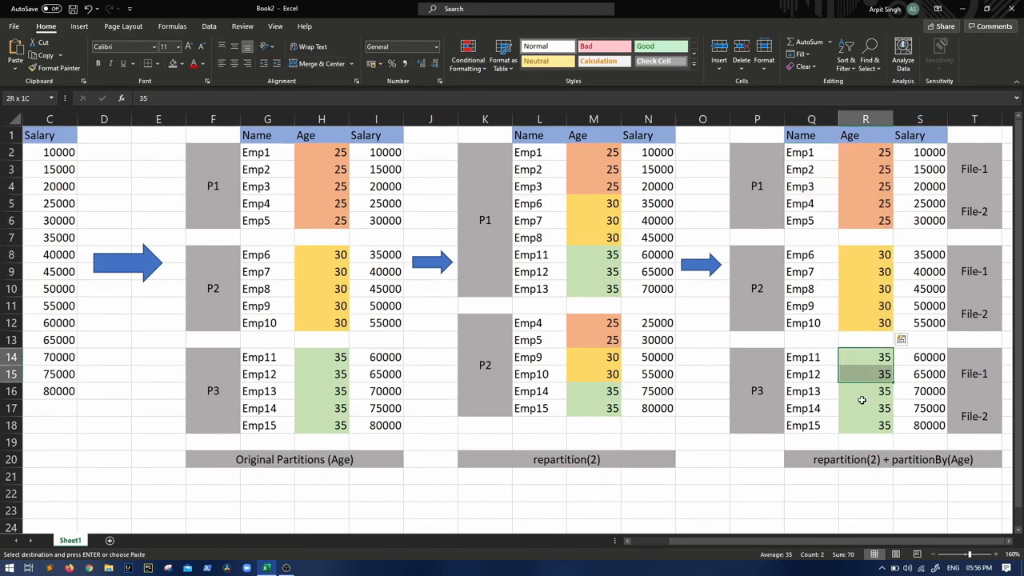
{"action": "left_click", "coordinate": [892, 459]}
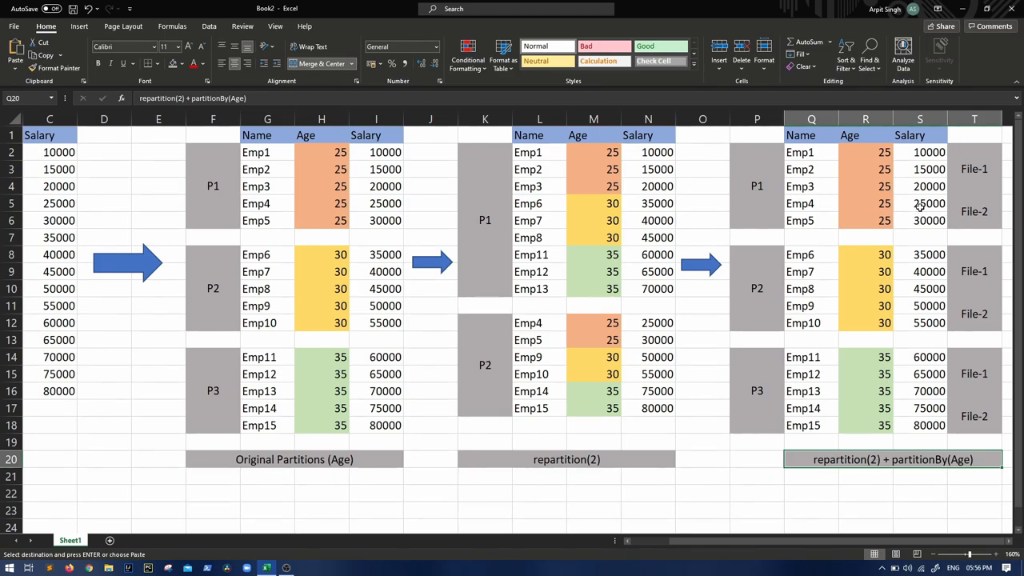
{"action": "left_click", "coordinate": [973, 170]}
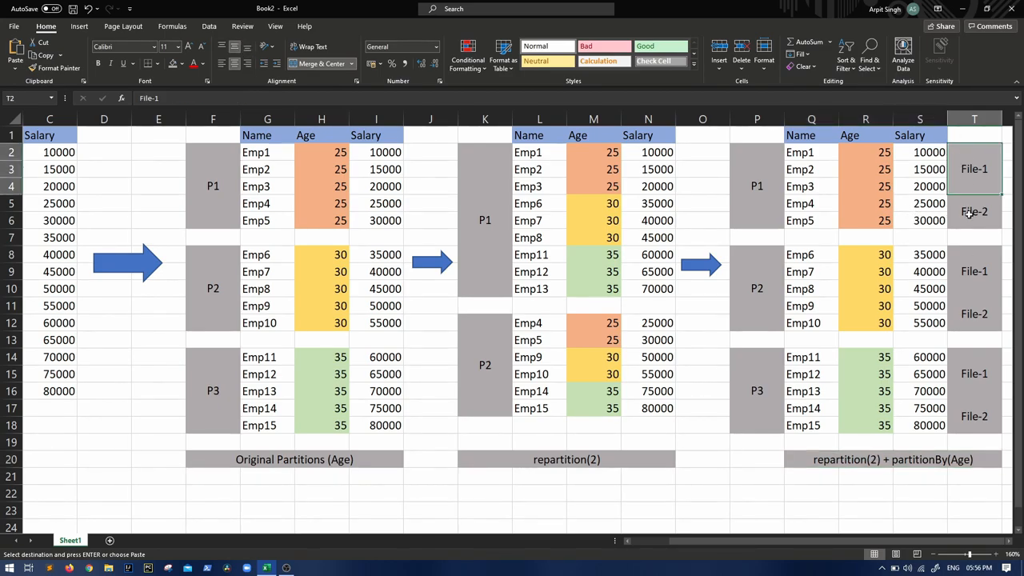
{"action": "left_click", "coordinate": [972, 313]}
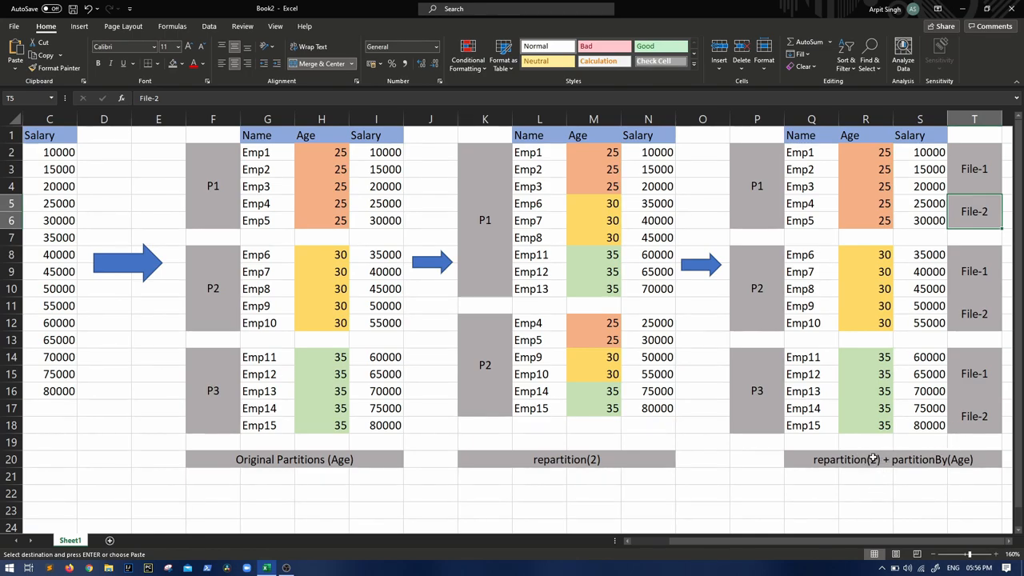
{"action": "mouse_move", "coordinate": [953, 170]}
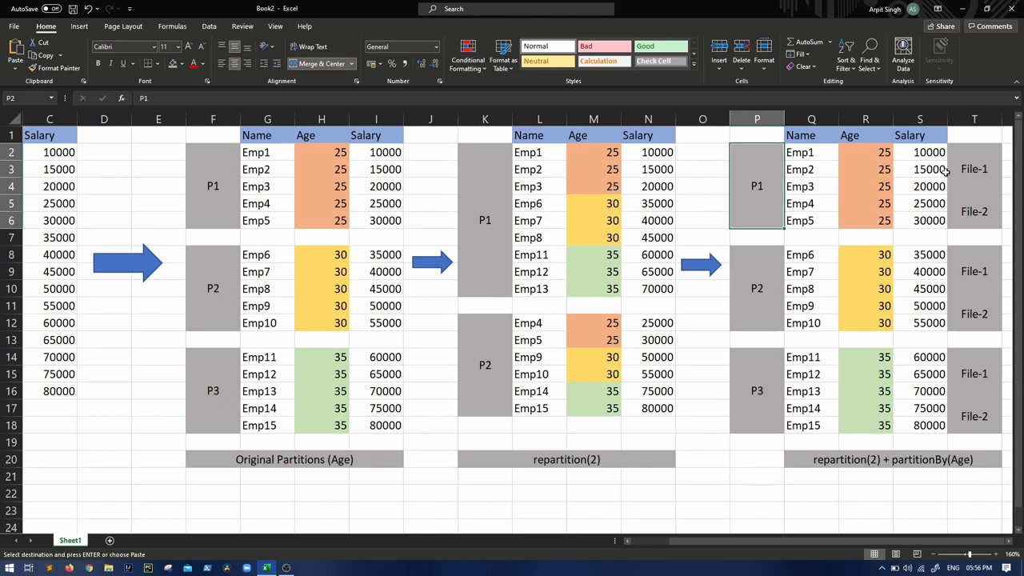
{"action": "left_click", "coordinate": [973, 169]}
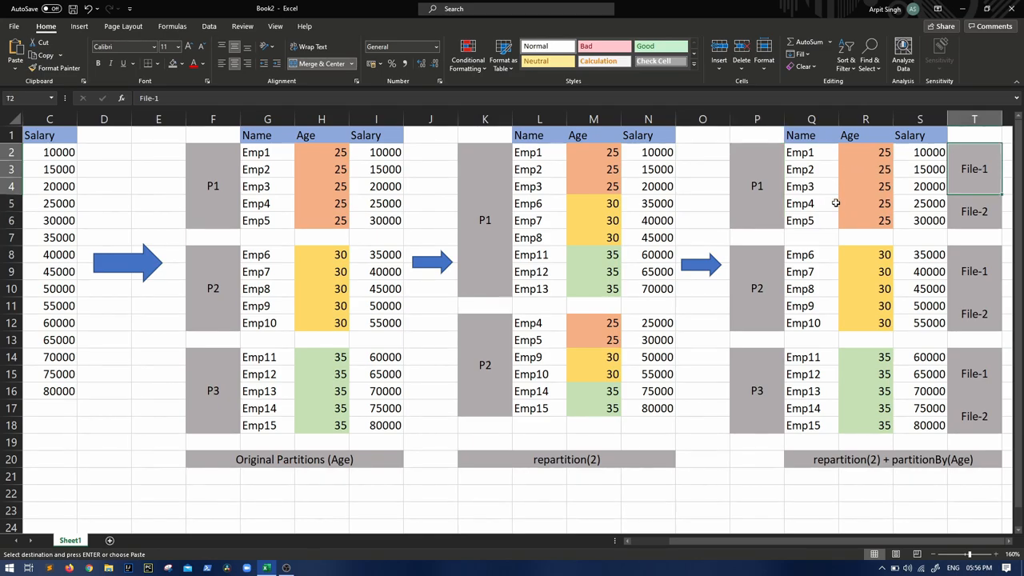
{"action": "left_click_drag", "start_coordinate": [800, 254], "coordinate": [800, 272]}
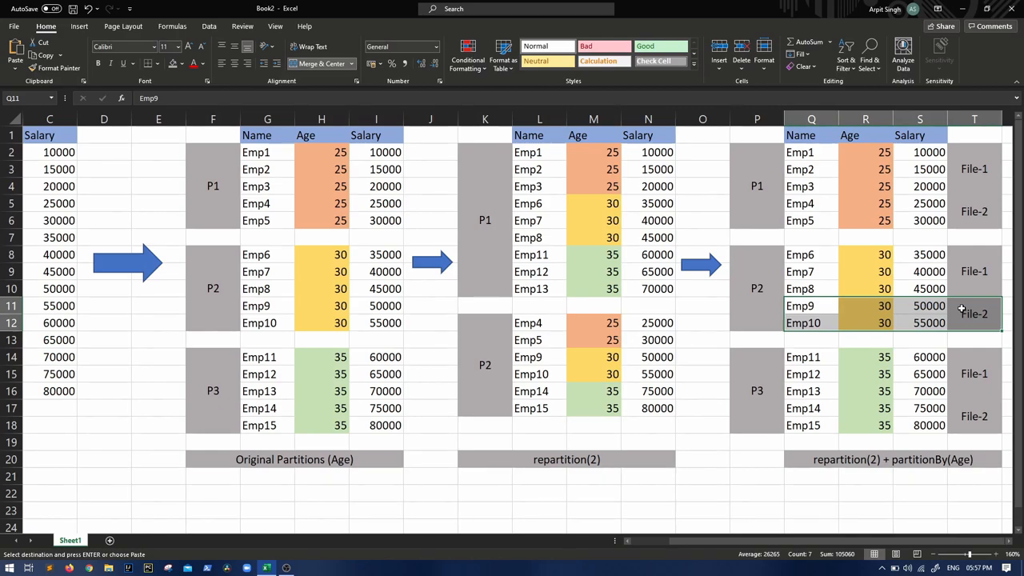
{"action": "left_click", "coordinate": [973, 270]}
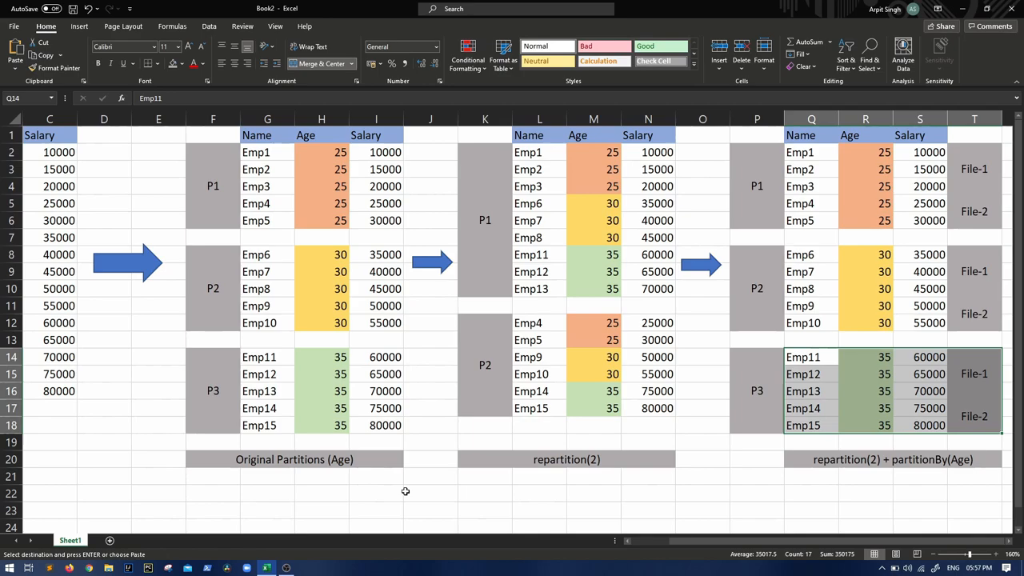
{"action": "left_click", "coordinate": [431, 492]}
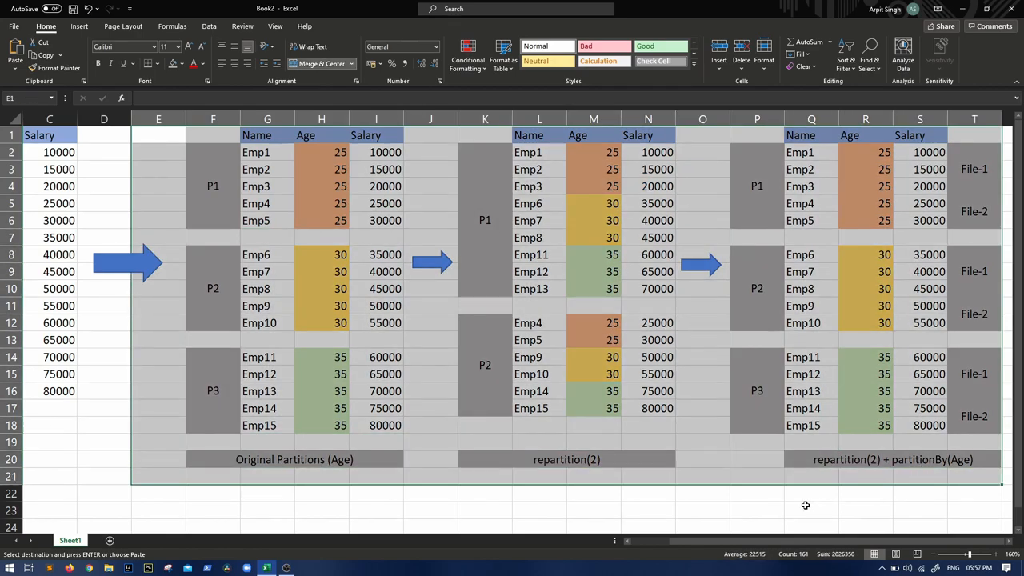
{"action": "left_click", "coordinate": [755, 493]}
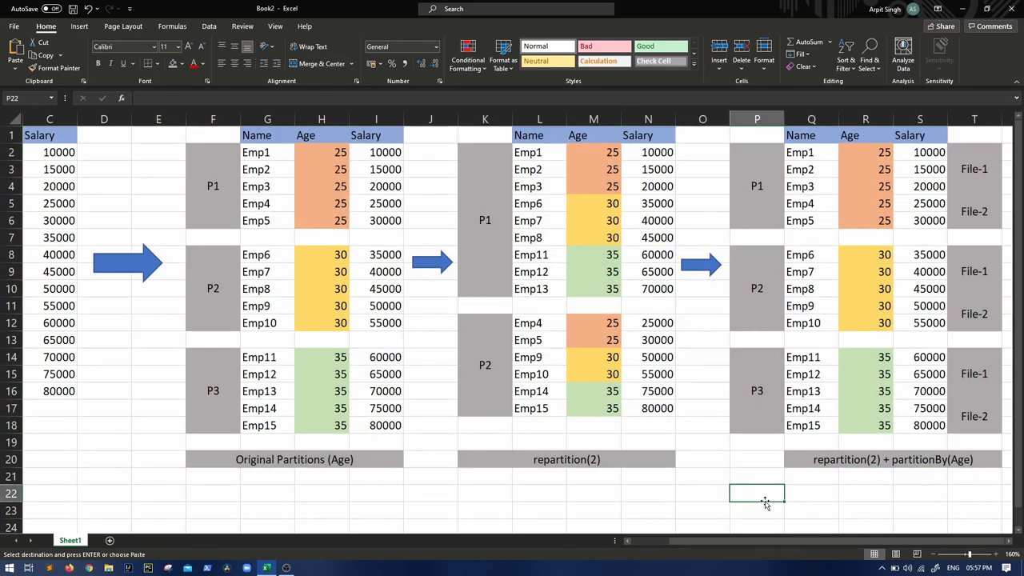